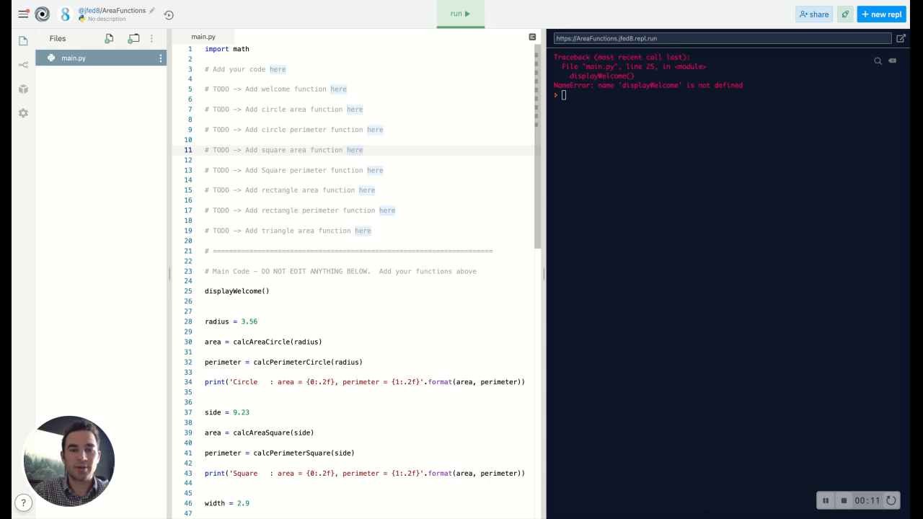
Step: Review the existing calcAreaCircle function, highlighting its radius argument and area variable
{"action": "left_click", "coordinate": [363, 150]}
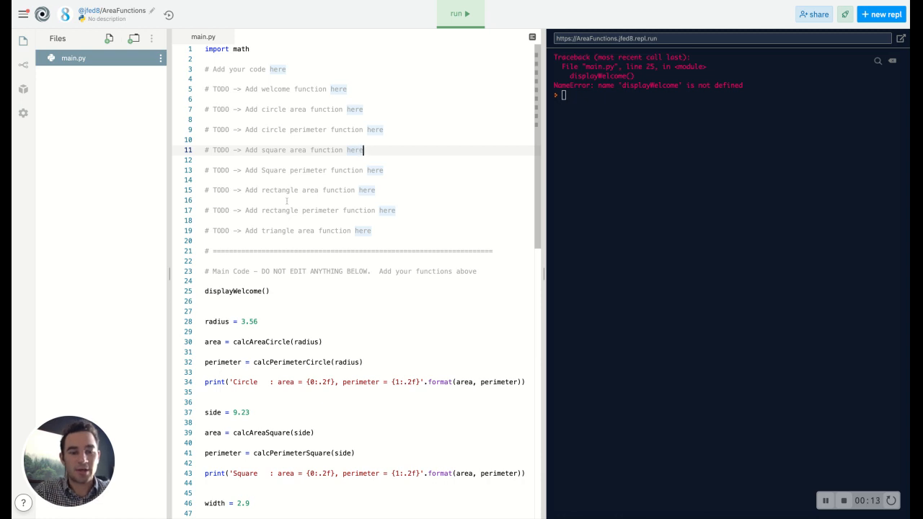
{"action": "scroll", "scroll_direction": "down", "scroll_amount": 3}
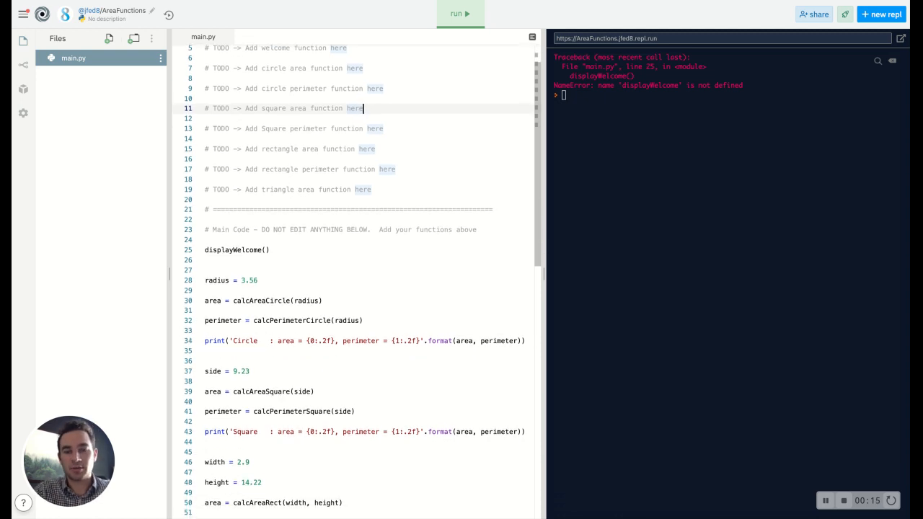
{"action": "scroll", "scroll_direction": "down", "scroll_amount": 3}
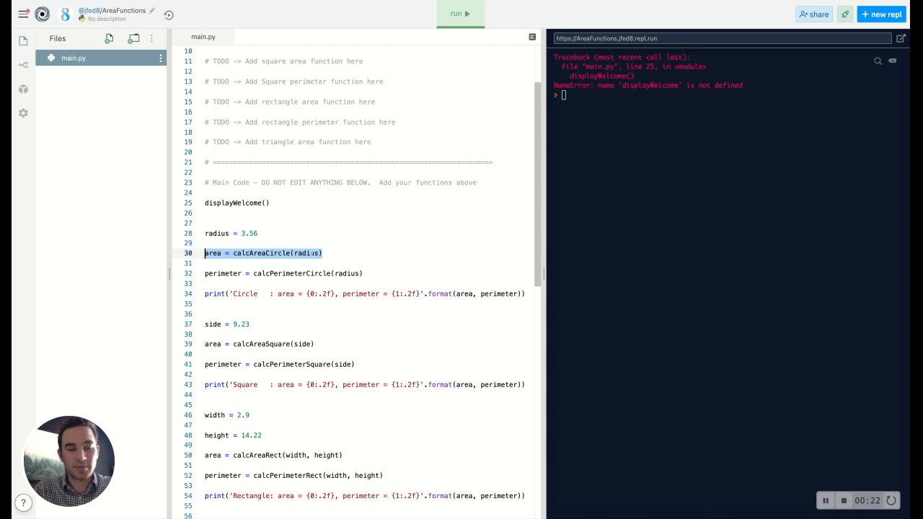
{"action": "left_click", "coordinate": [323, 254]}
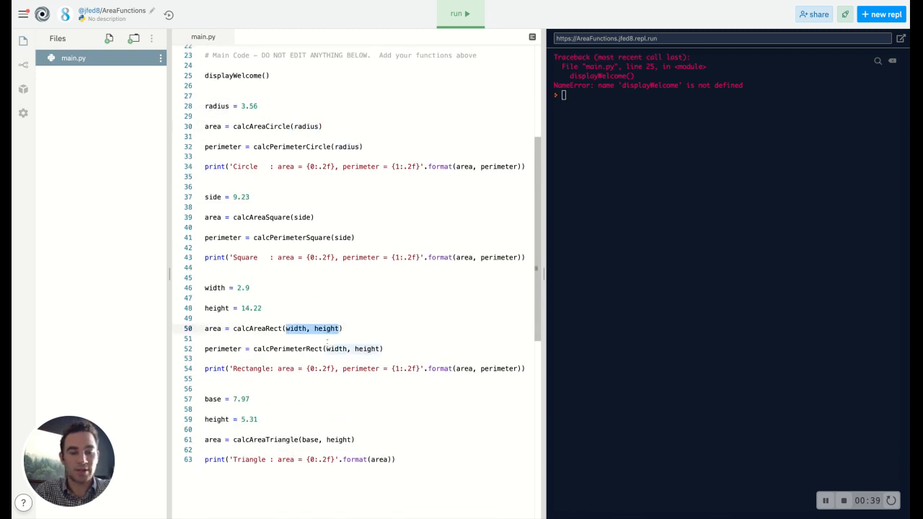
{"action": "scroll", "scroll_direction": "up", "scroll_amount": 3}
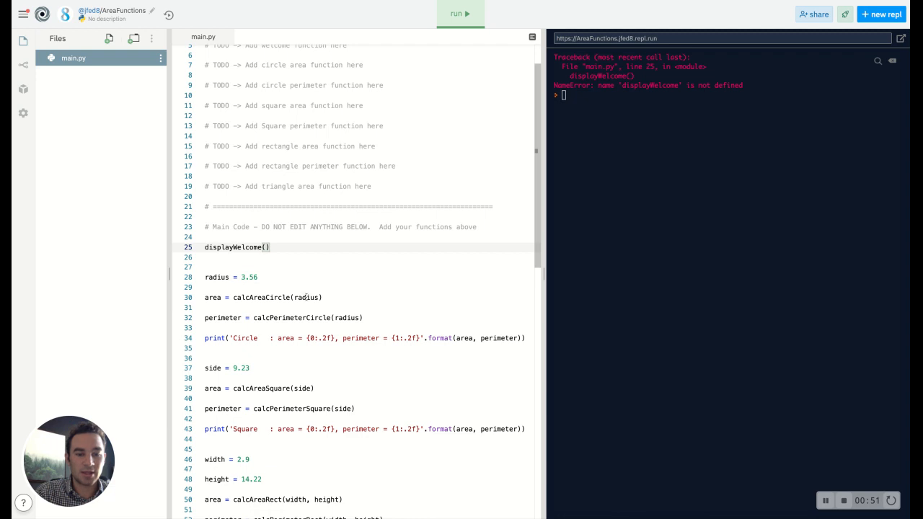
{"action": "double_click", "coordinate": [306, 297]}
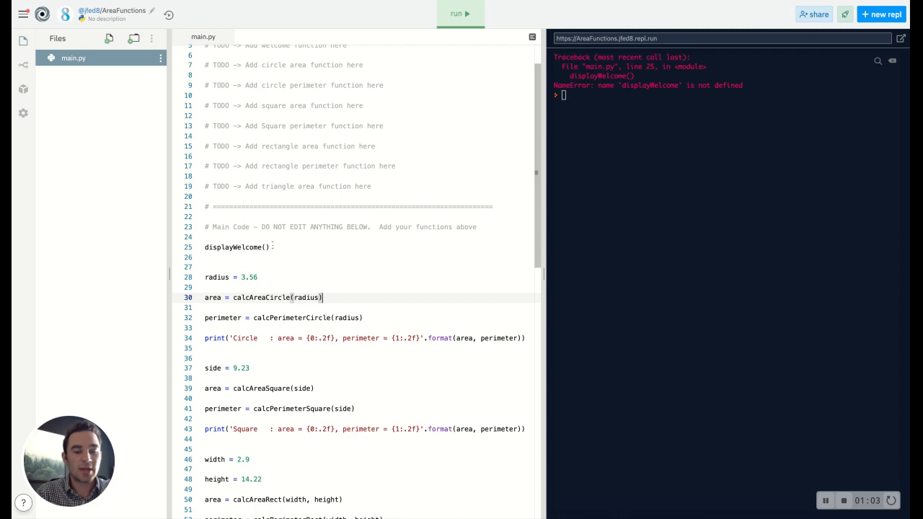
{"action": "double_click", "coordinate": [233, 248]}
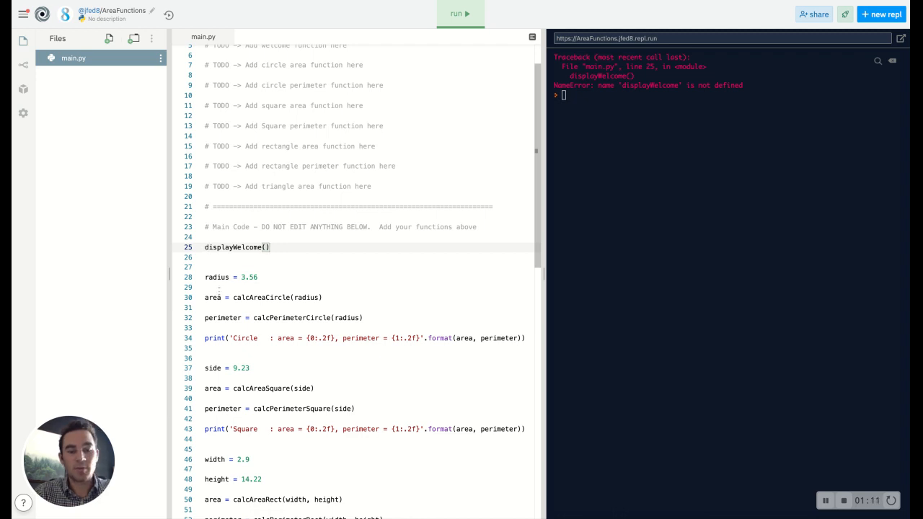
{"action": "double_click", "coordinate": [306, 297]}
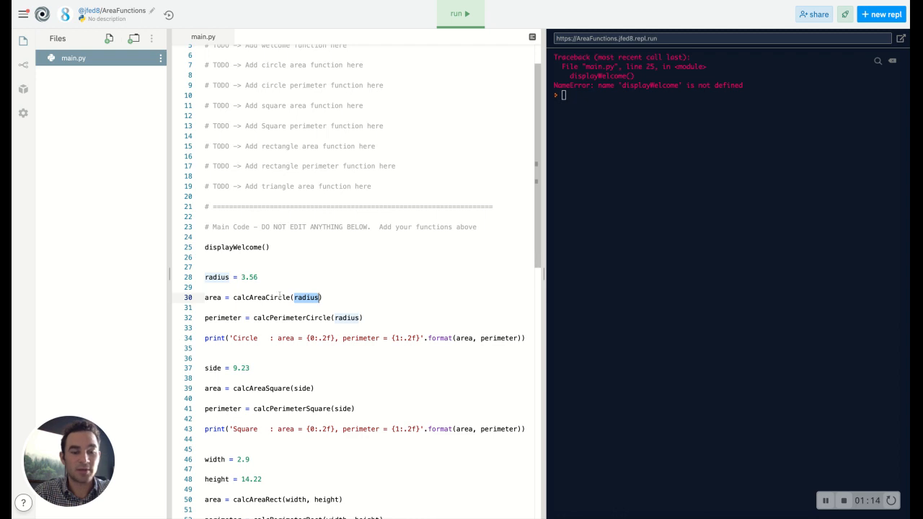
{"action": "double_click", "coordinate": [213, 297]}
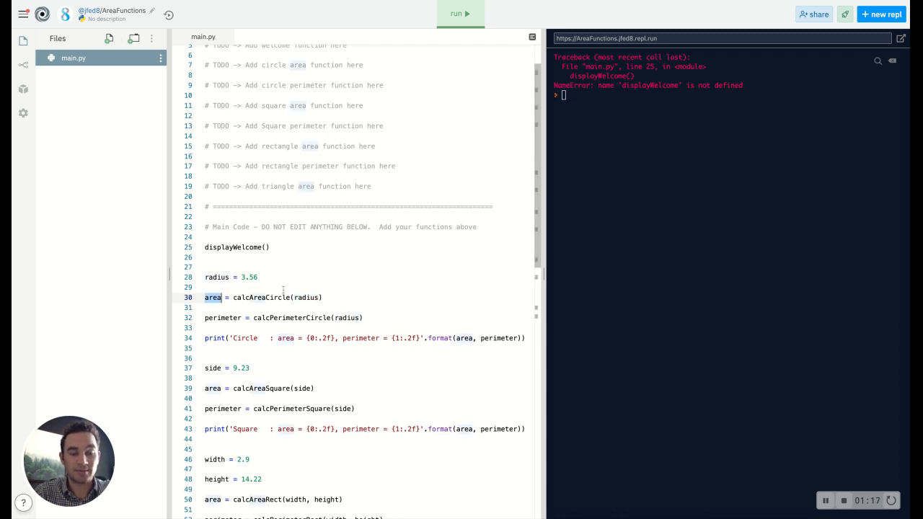
{"action": "left_click", "coordinate": [204, 287]}
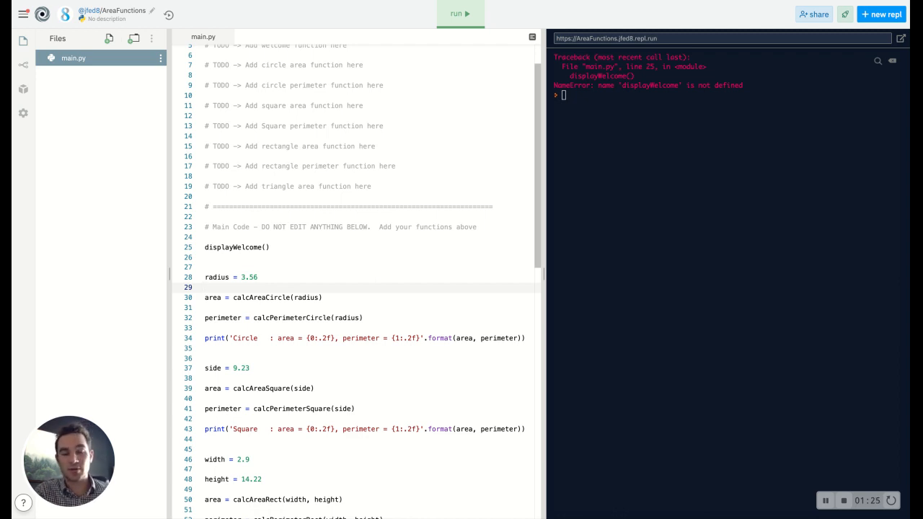
Step: Return to the welcome-function TODO near the top of main.py to begin the new def
{"action": "scroll", "scroll_direction": "up", "scroll_amount": 3}
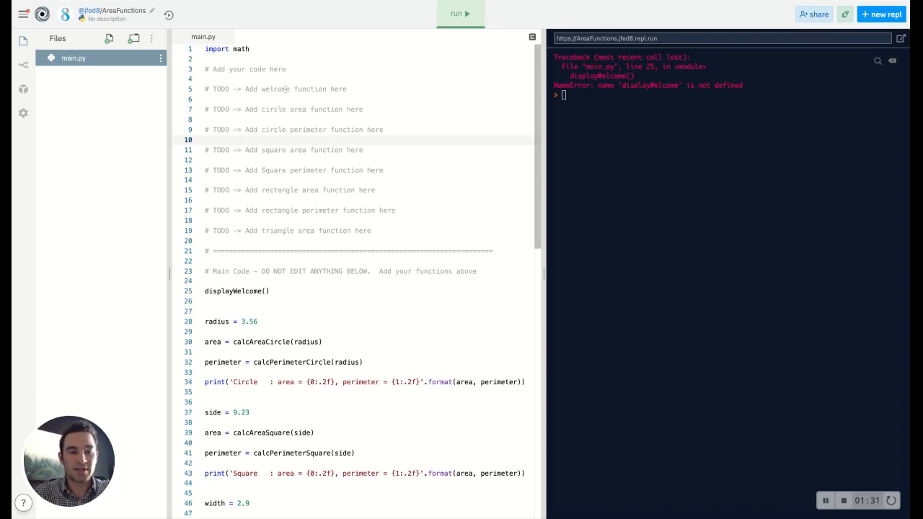
{"action": "left_click", "coordinate": [210, 138]}
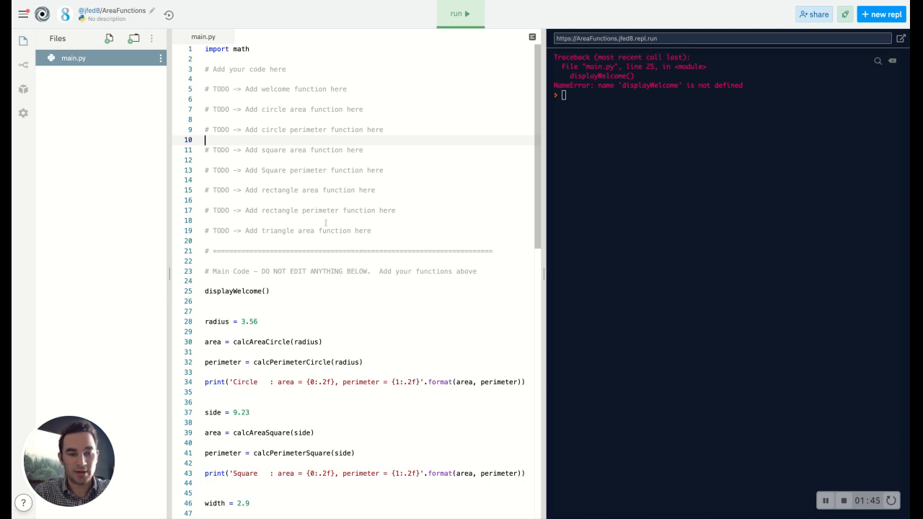
{"action": "scroll", "scroll_direction": "down", "scroll_amount": 3}
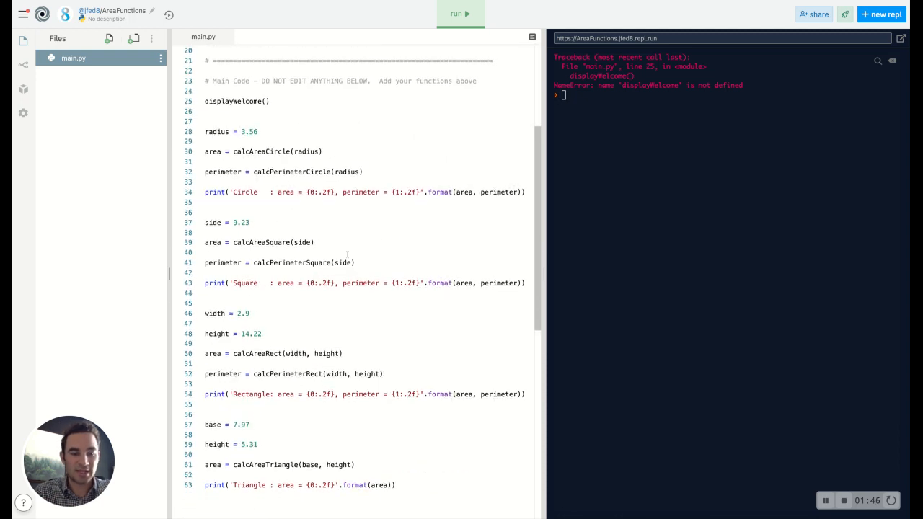
{"action": "scroll", "scroll_direction": "up", "scroll_amount": 3}
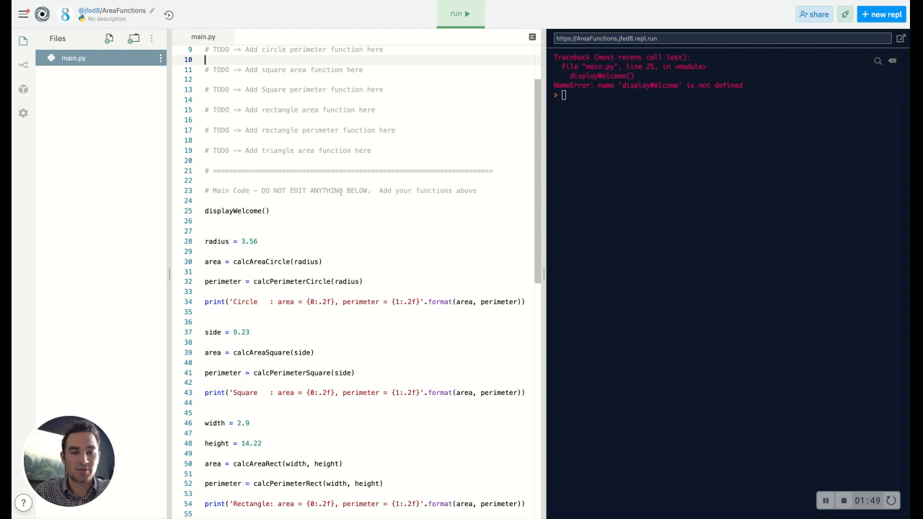
{"action": "scroll", "scroll_direction": "up", "scroll_amount": 3}
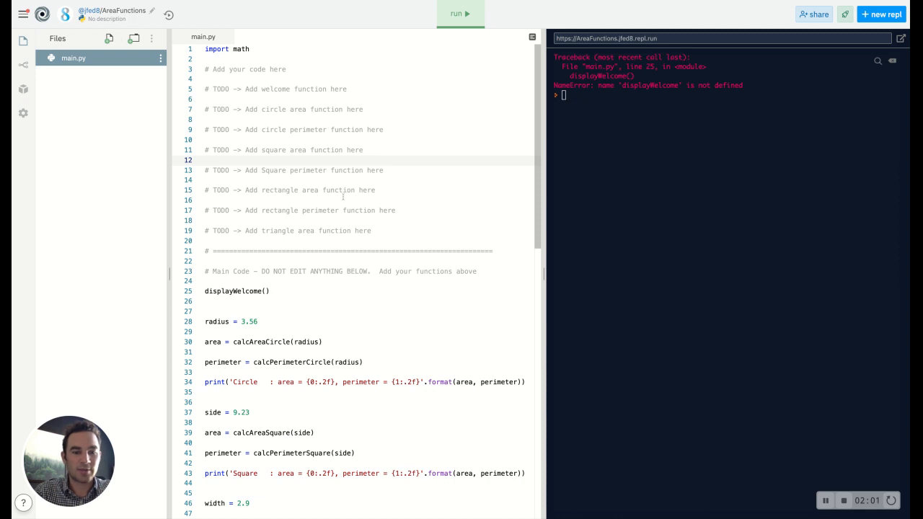
{"action": "scroll", "scroll_direction": "down", "scroll_amount": 3}
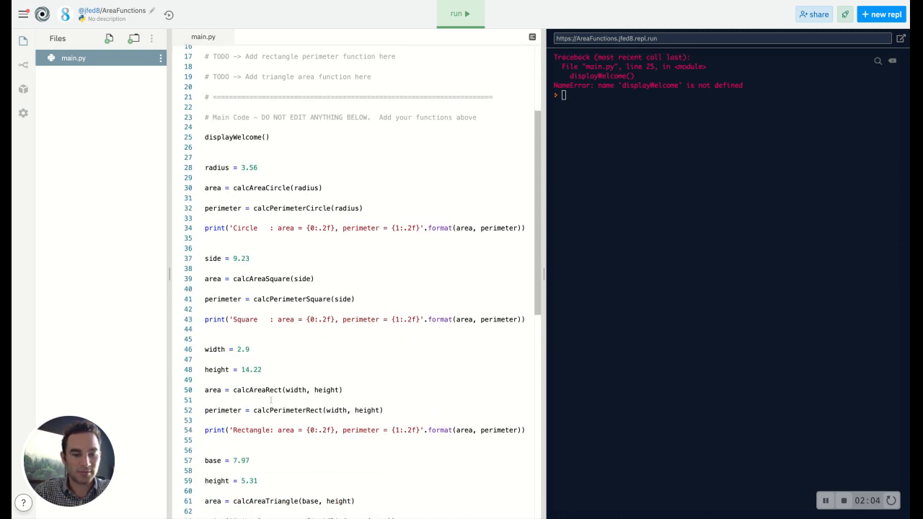
{"action": "scroll", "scroll_direction": "up", "scroll_amount": 3}
{"action": "type", "text": "def"}
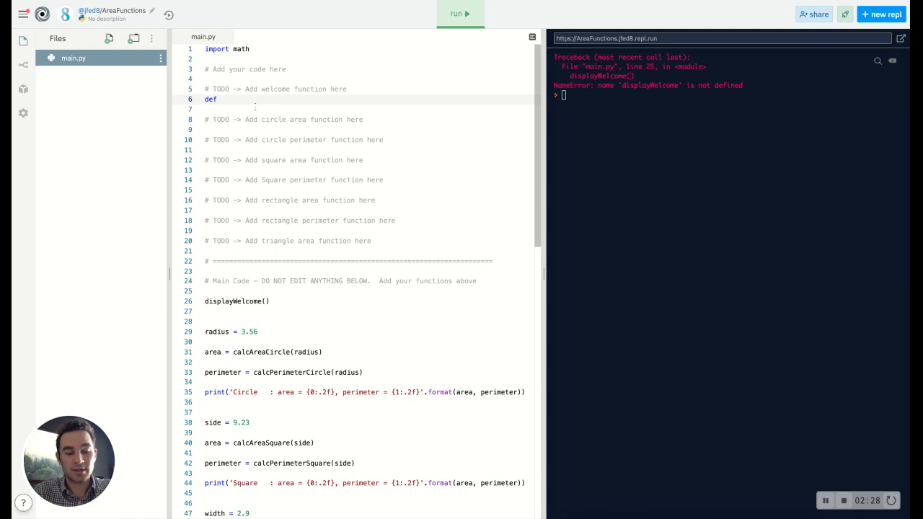
Step: Complete the header as def displayWelcome(): with an indented body line beneath
{"action": "type", "text": "displayW"}
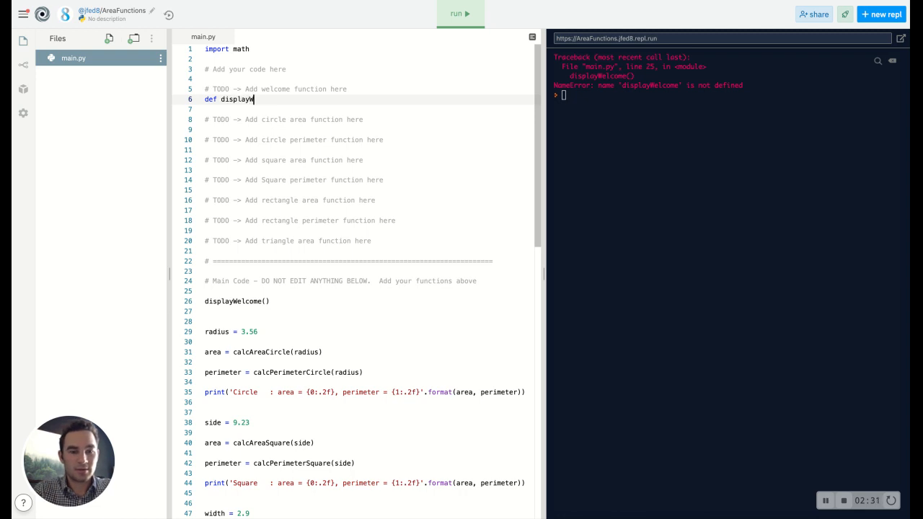
{"action": "type", "text": "elcome()"}
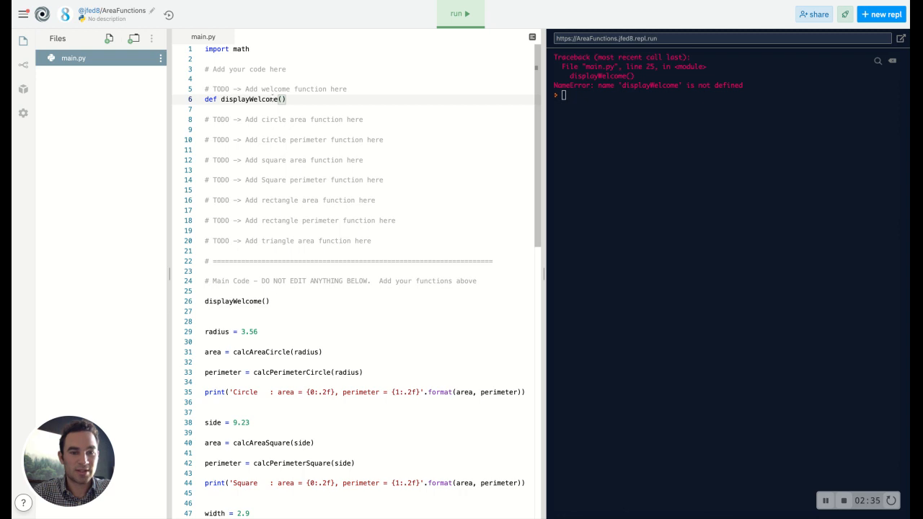
{"action": "type", "text": ":"}
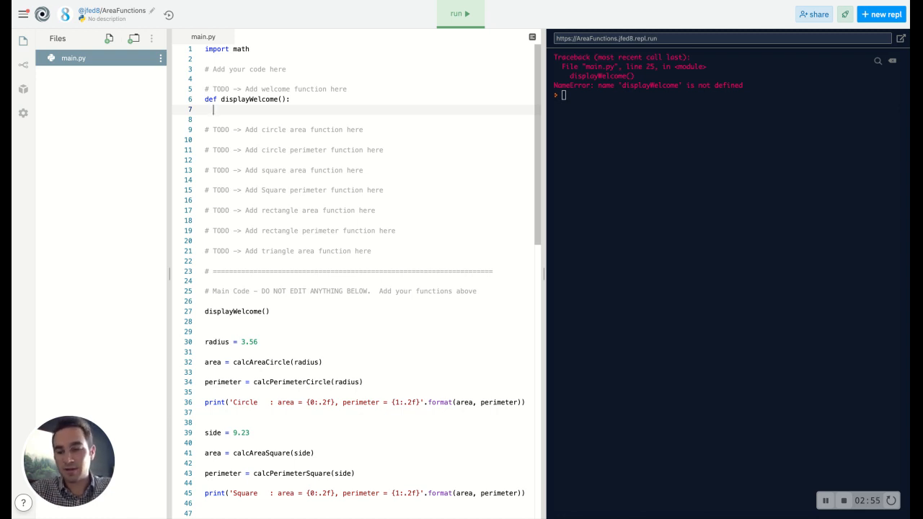
Step: Print "Welcome to our area and perimeter calculator!" as the first line of displayWelcome
{"action": "type", "text": "\"Welcome to"}
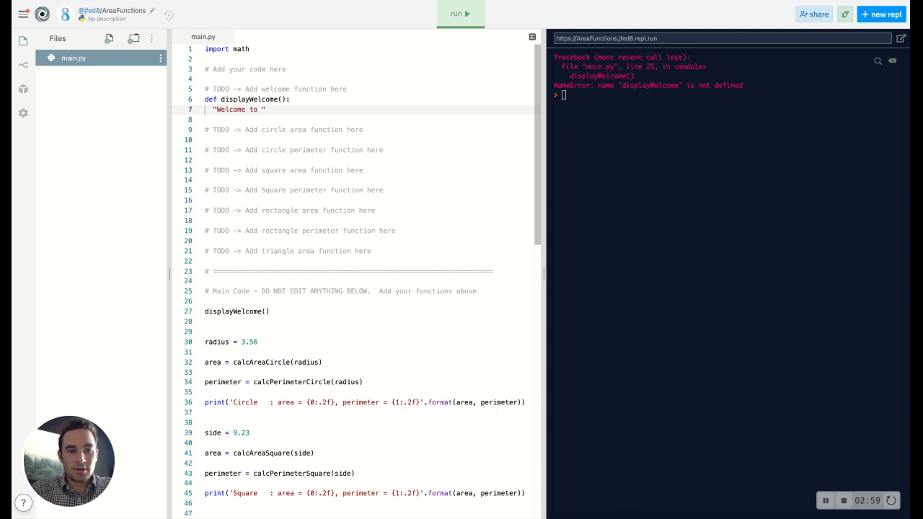
{"action": "type", "text": "our a"}
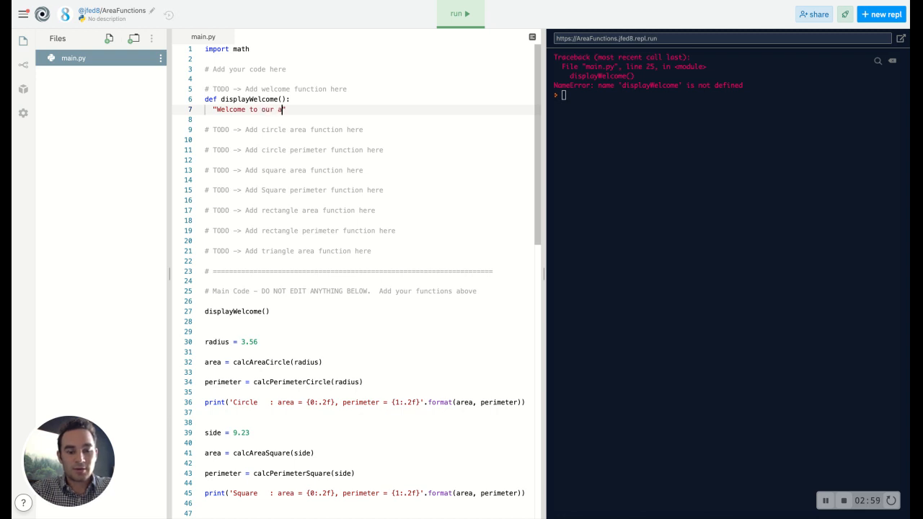
{"action": "type", "text": "rea and perimeter calculator"}
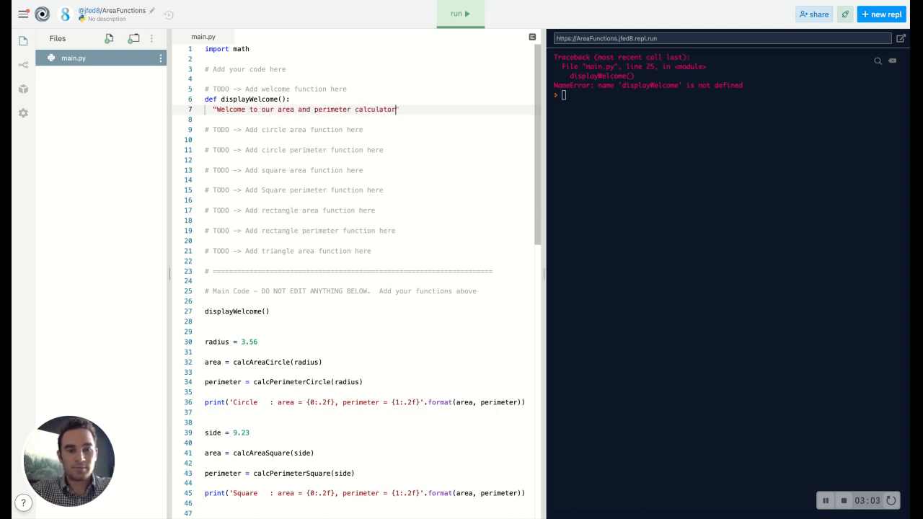
{"action": "type", "text": "!"}
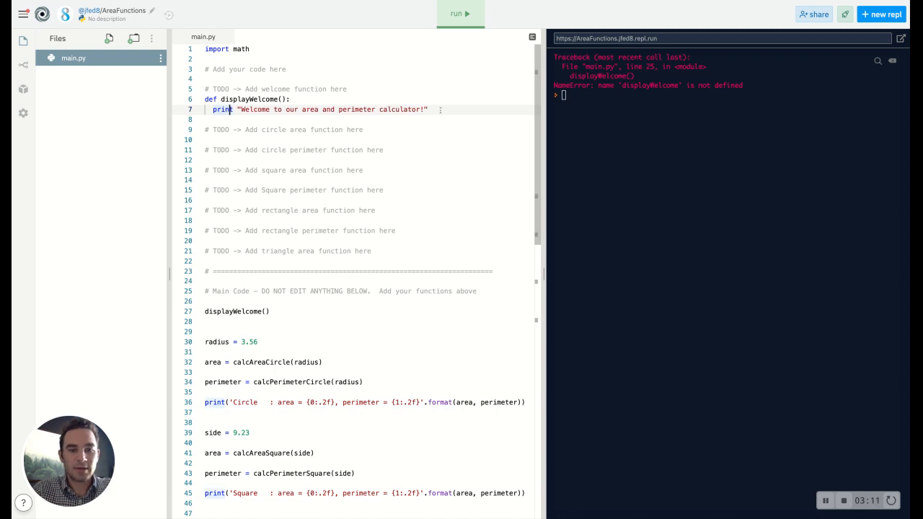
{"action": "key", "text": "enter"}
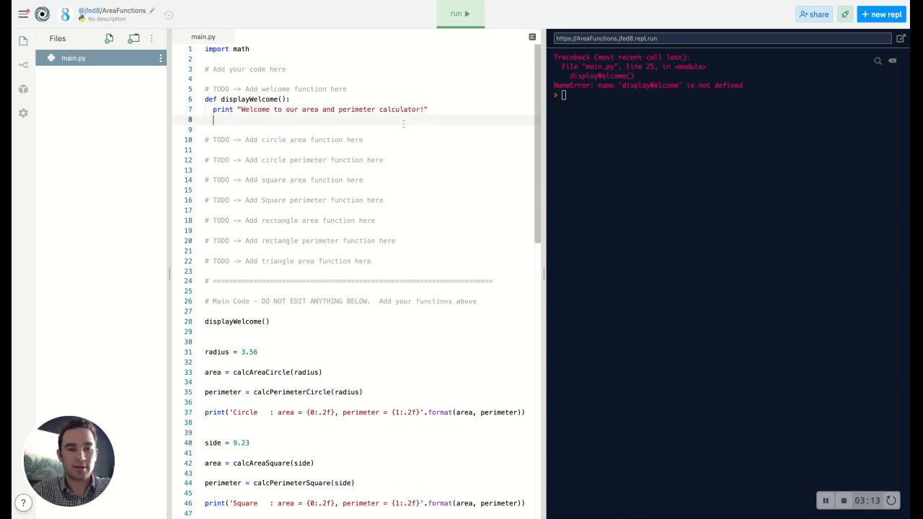
Step: Add print "="*50 and an empty print() line, selecting the stray return for removal
{"action": "type", "text": "print"}
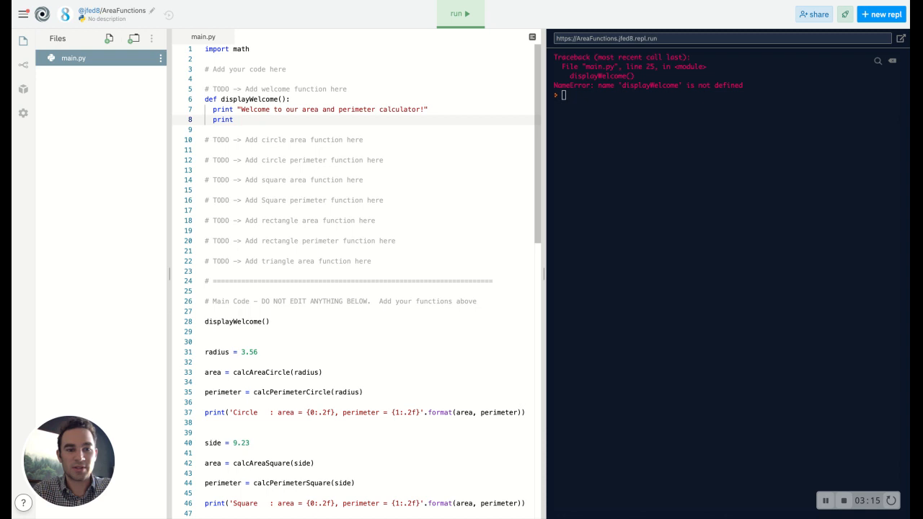
{"action": "type", "text": "\"=\"*"}
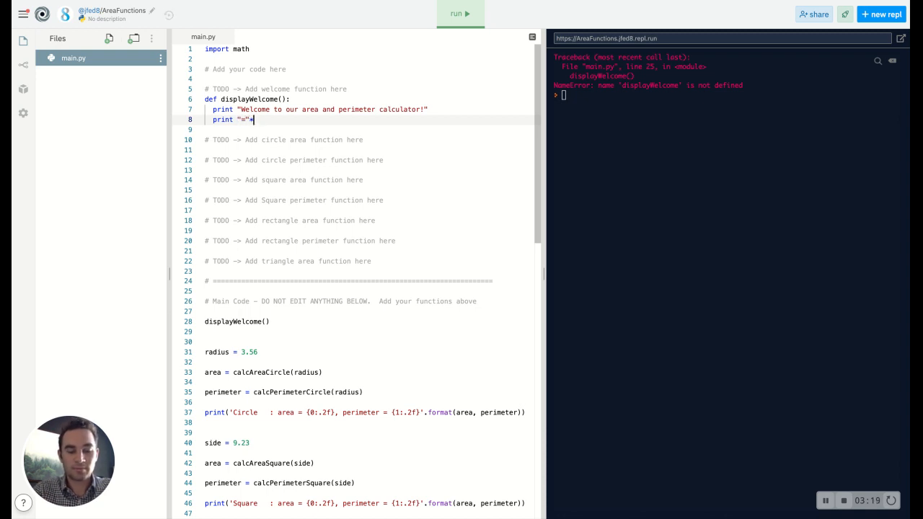
{"action": "type", "text": "50"}
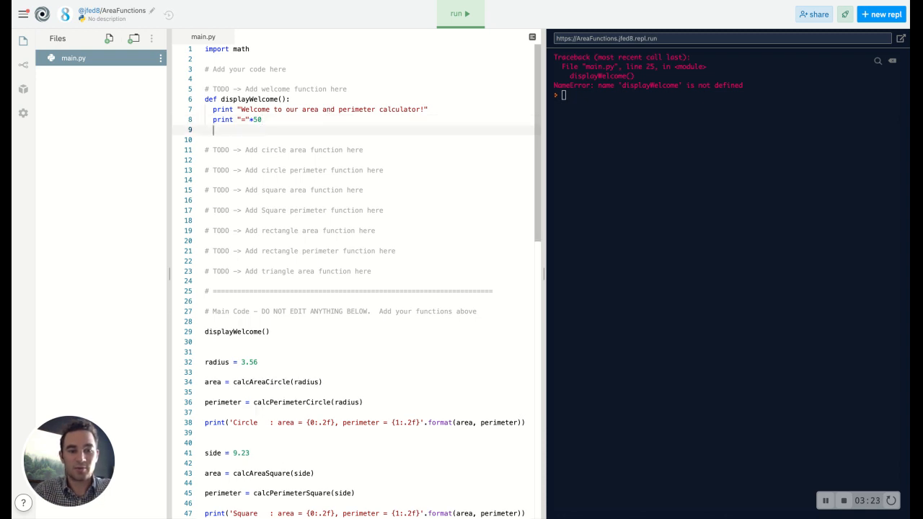
{"action": "type", "text": "print"}
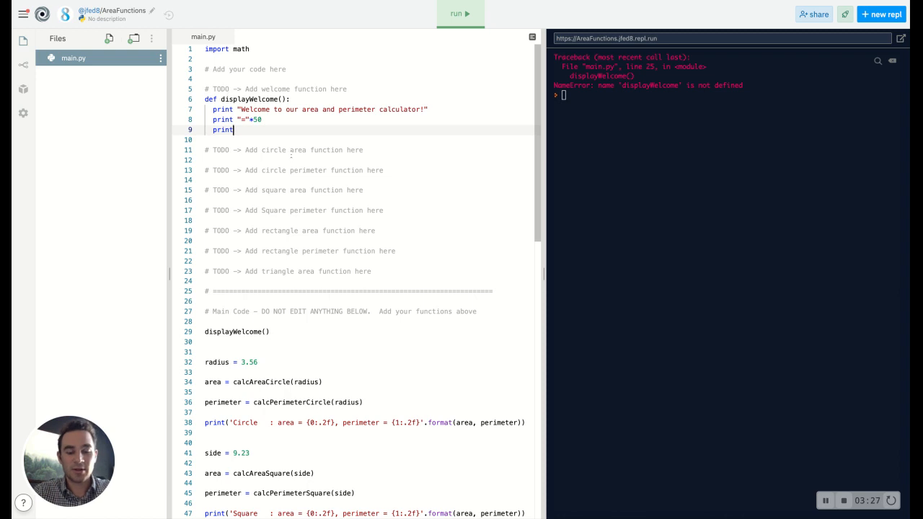
{"action": "type", "text": "reutrn"}
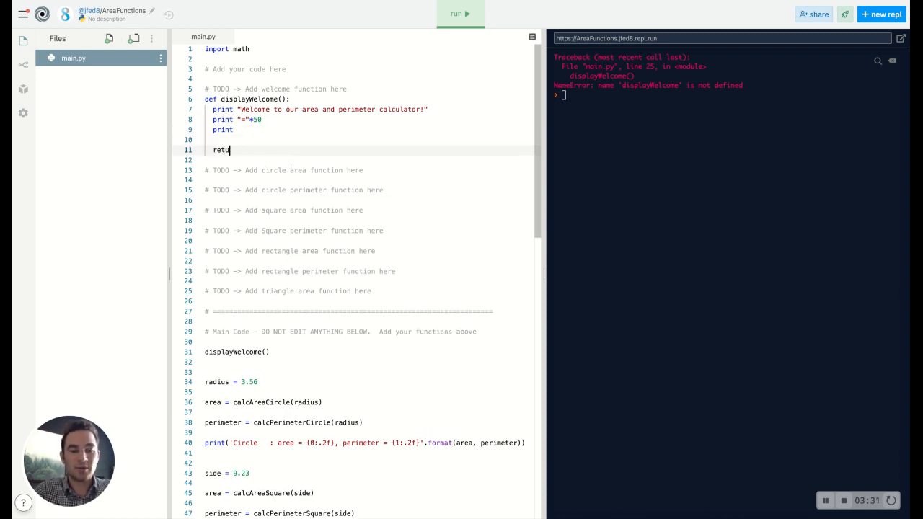
{"action": "type", "text": "rn"}
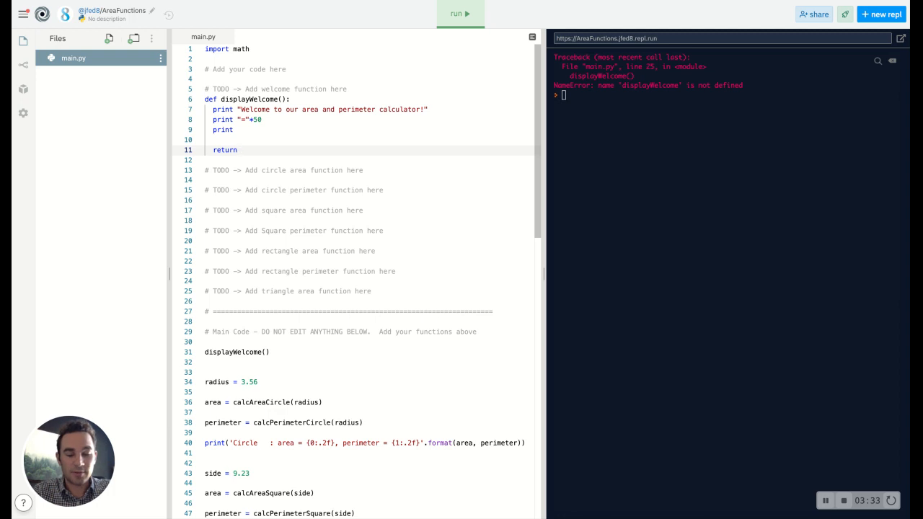
{"action": "type", "text": "\"\""}
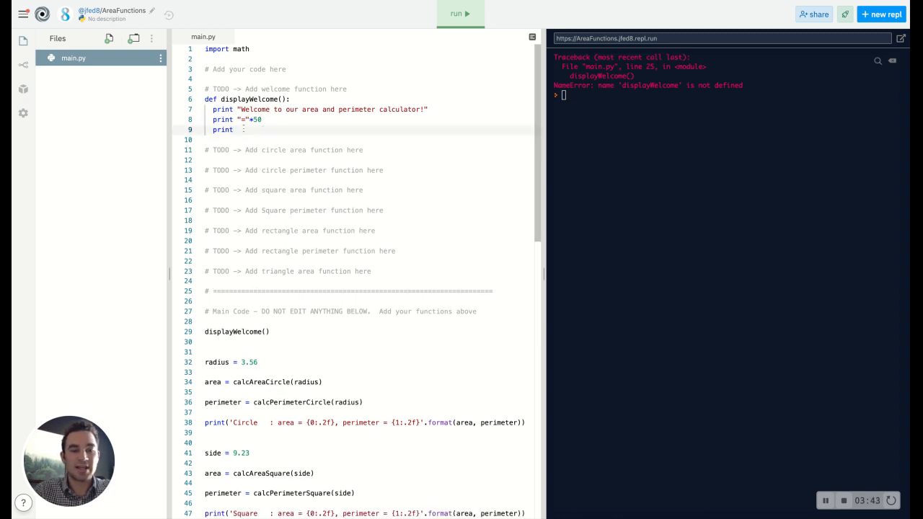
{"action": "double_click", "coordinate": [233, 332]}
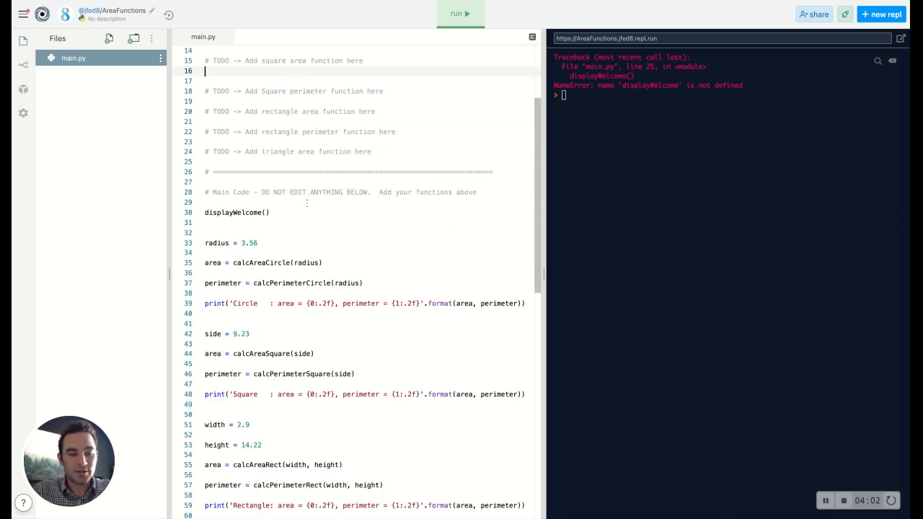
{"action": "scroll", "scroll_direction": "down", "scroll_amount": 3}
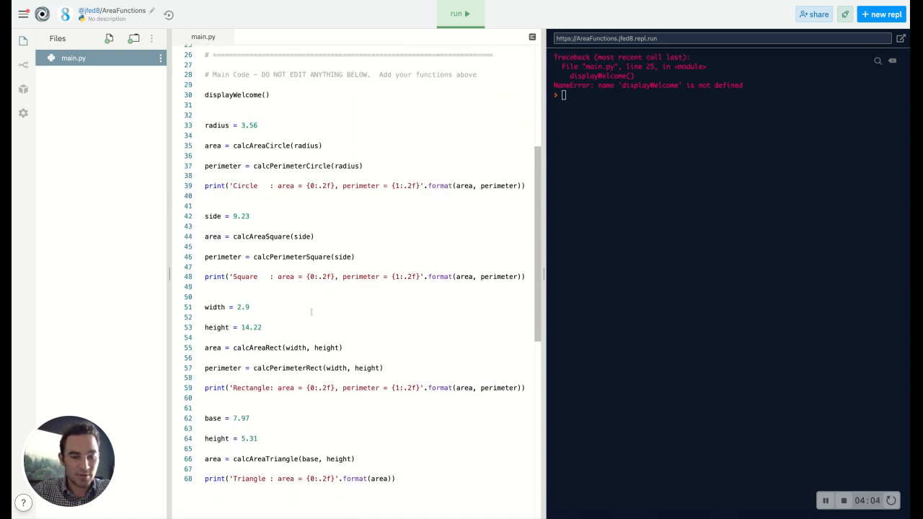
{"action": "scroll", "scroll_direction": "up", "scroll_amount": 3}
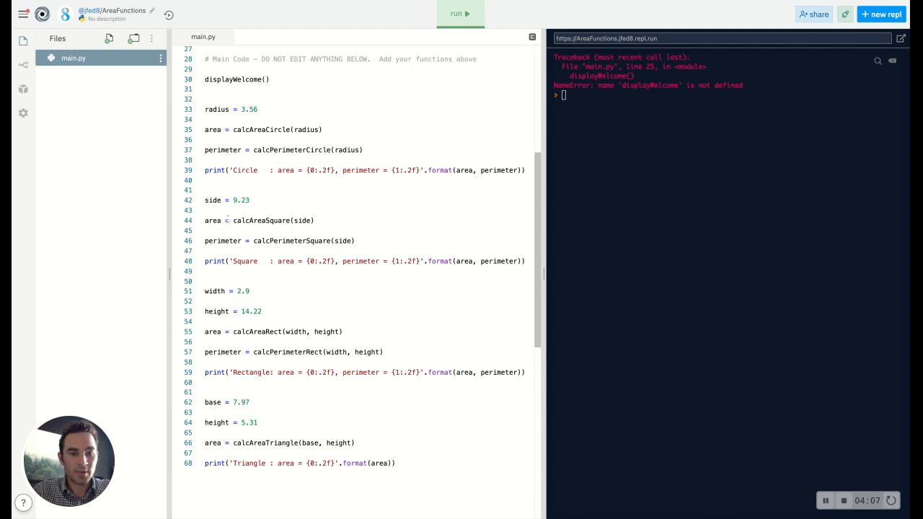
{"action": "double_click", "coordinate": [300, 221]}
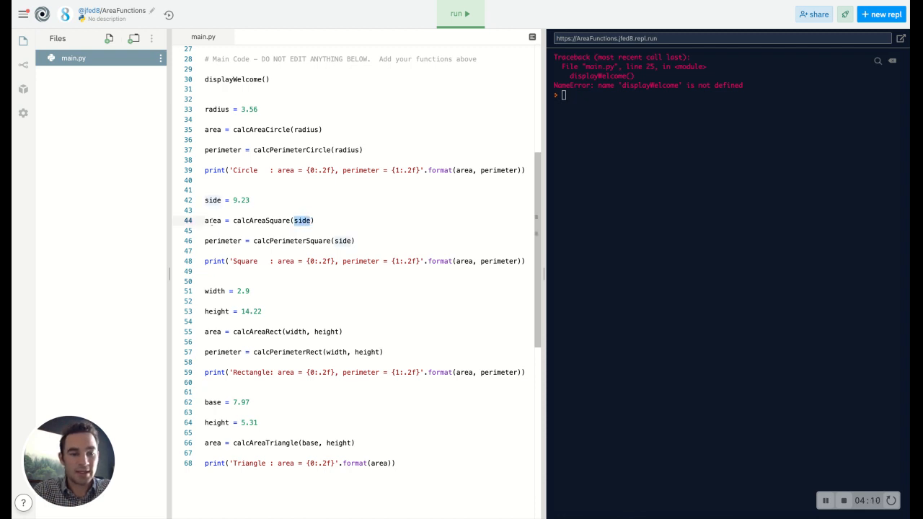
{"action": "scroll", "scroll_direction": "up", "scroll_amount": 3}
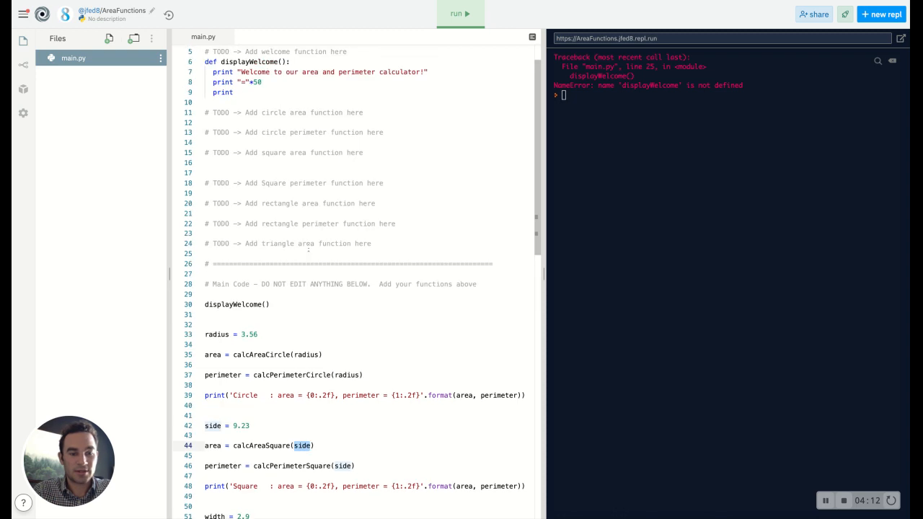
{"action": "scroll", "scroll_direction": "down", "scroll_amount": 3}
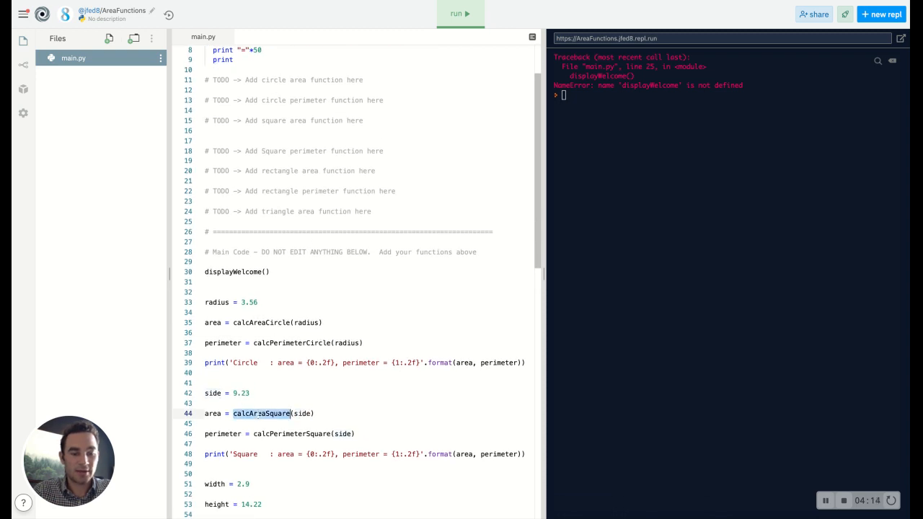
{"action": "scroll", "scroll_direction": "up", "scroll_amount": 3}
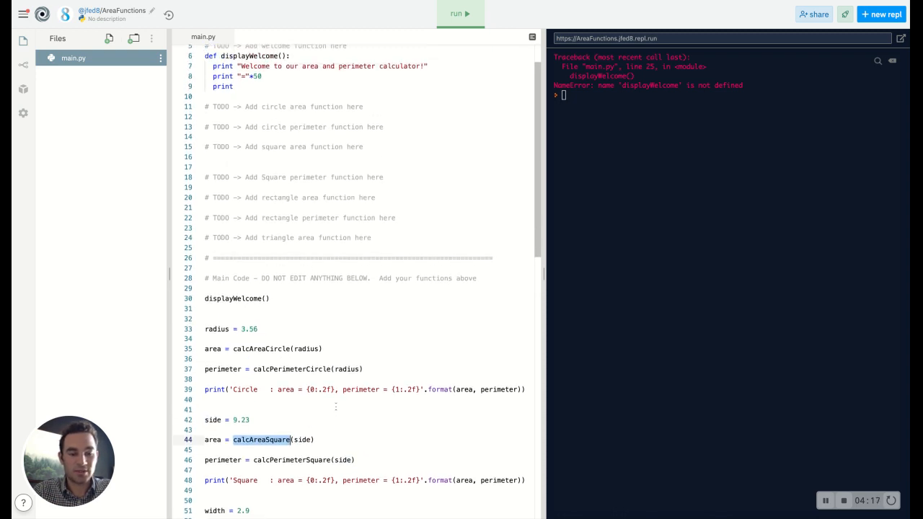
{"action": "scroll", "scroll_direction": "up", "scroll_amount": 3}
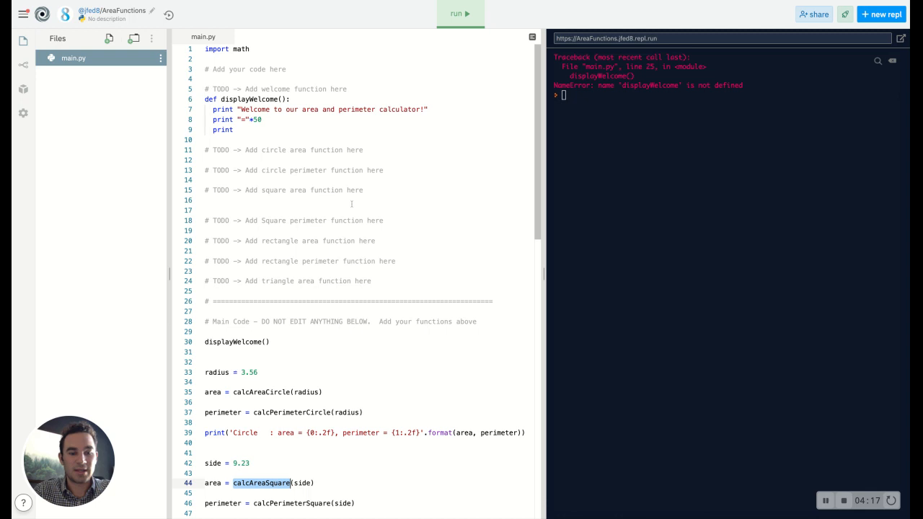
{"action": "mouse_move", "coordinate": [306, 227]}
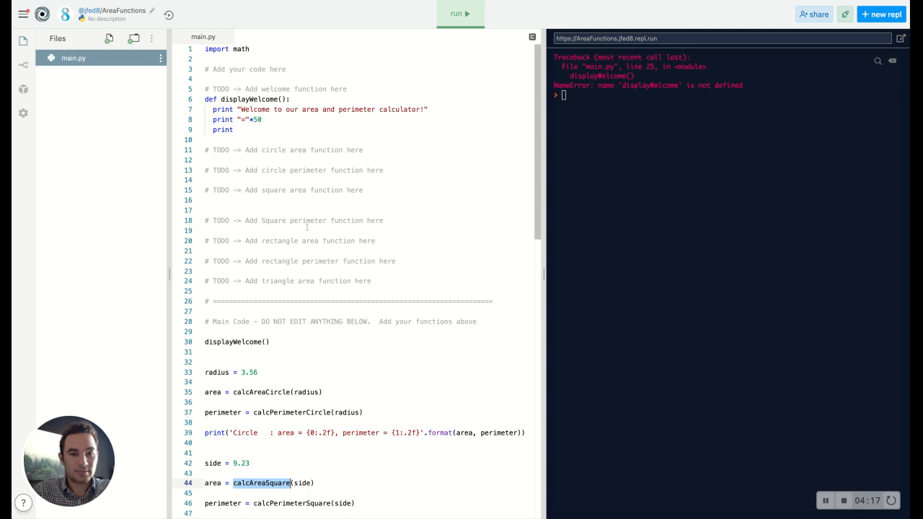
{"action": "mouse_move", "coordinate": [232, 190]}
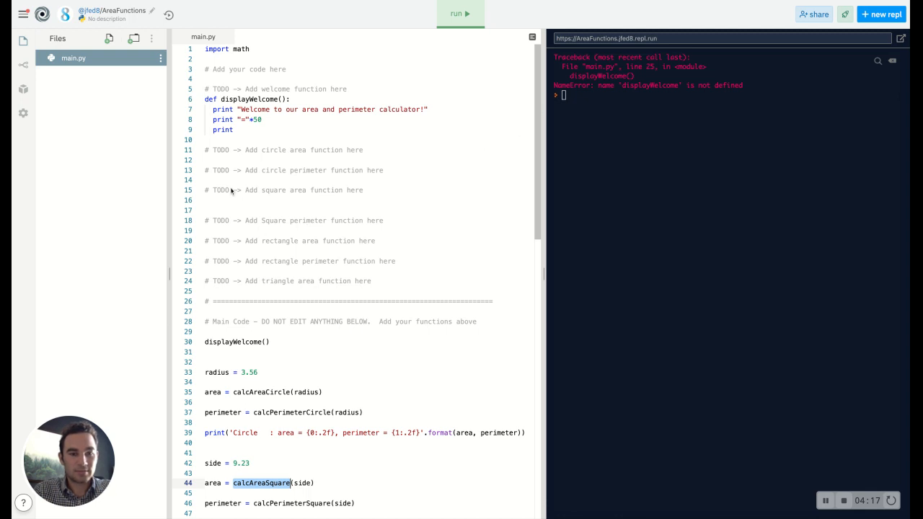
{"action": "mouse_move", "coordinate": [274, 207]}
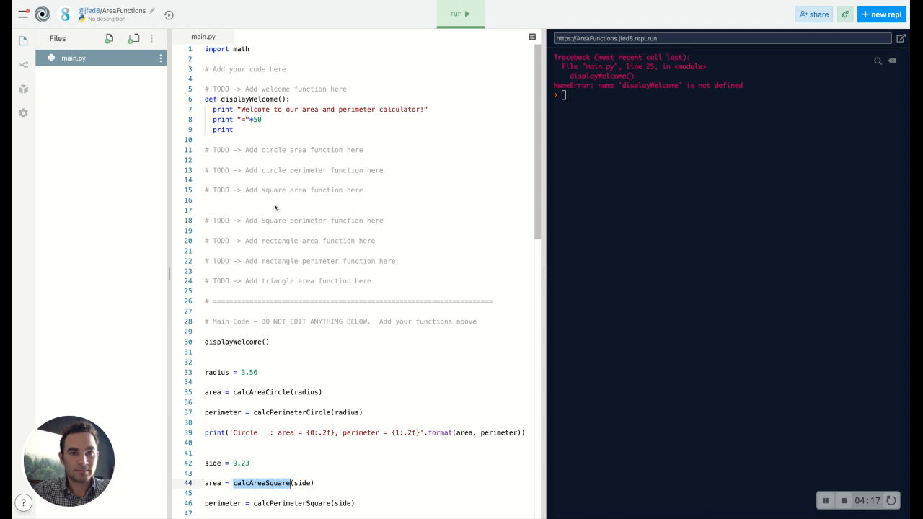
{"action": "mouse_move", "coordinate": [291, 202]}
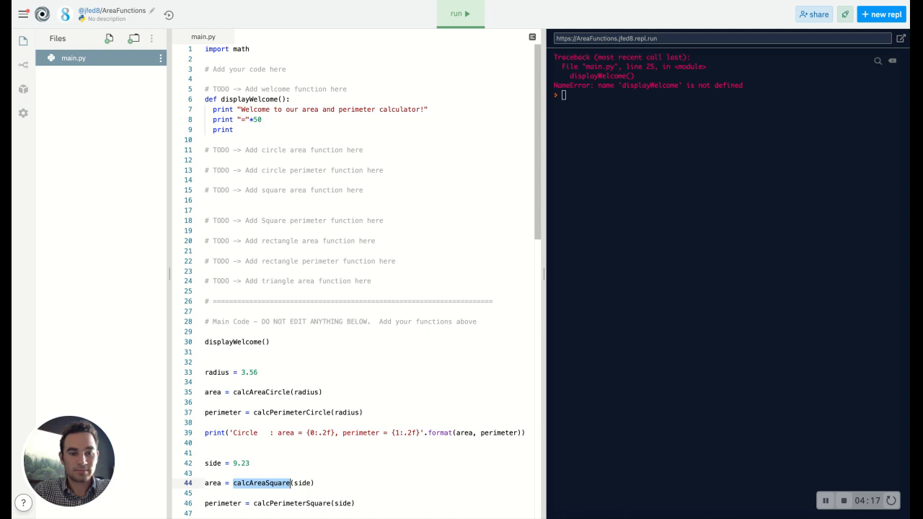
{"action": "mouse_move", "coordinate": [326, 263]}
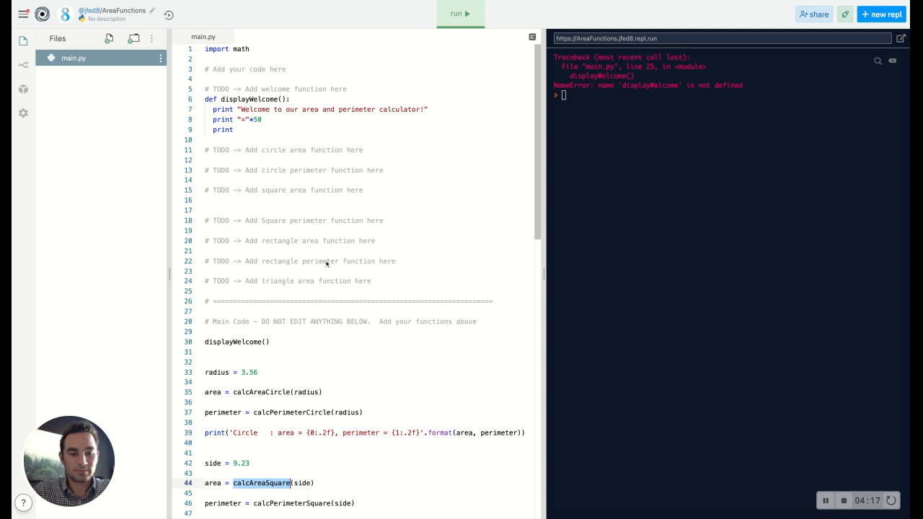
{"action": "mouse_move", "coordinate": [219, 109]}
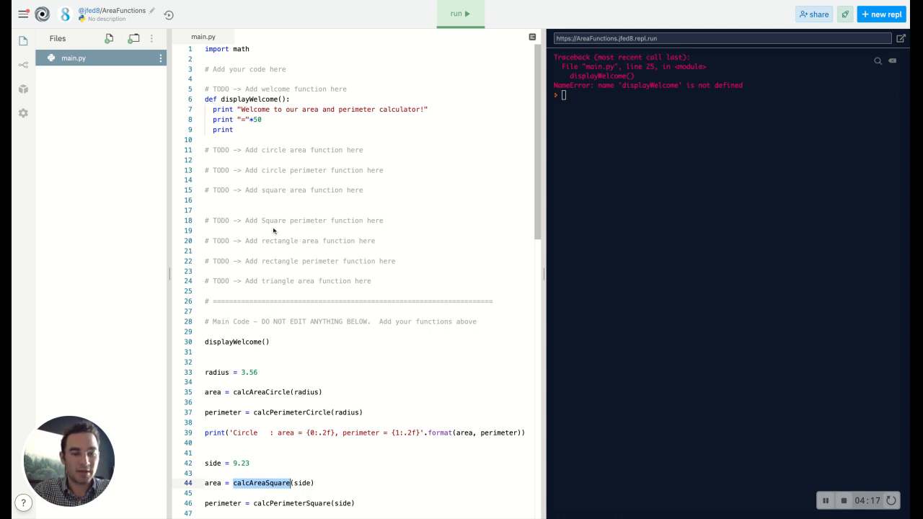
{"action": "mouse_move", "coordinate": [282, 104]}
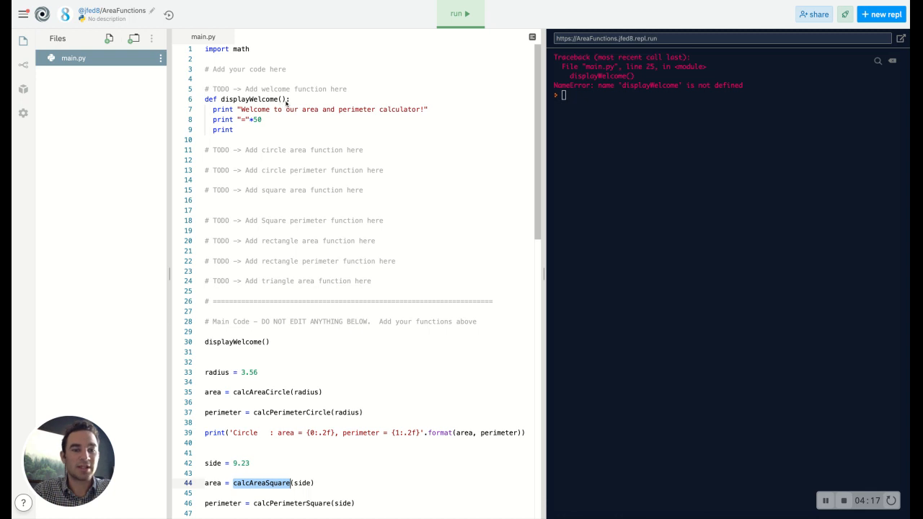
{"action": "mouse_move", "coordinate": [228, 202]}
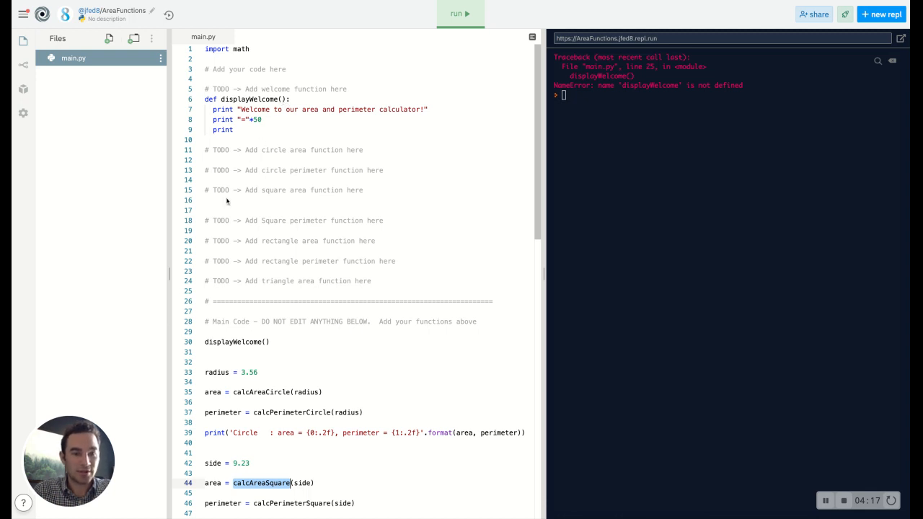
{"action": "mouse_move", "coordinate": [313, 202]}
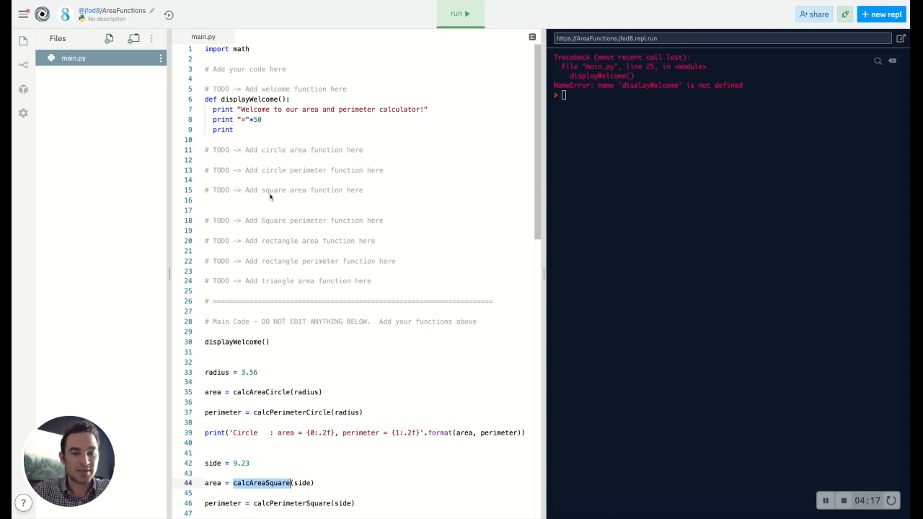
{"action": "mouse_move", "coordinate": [248, 213]}
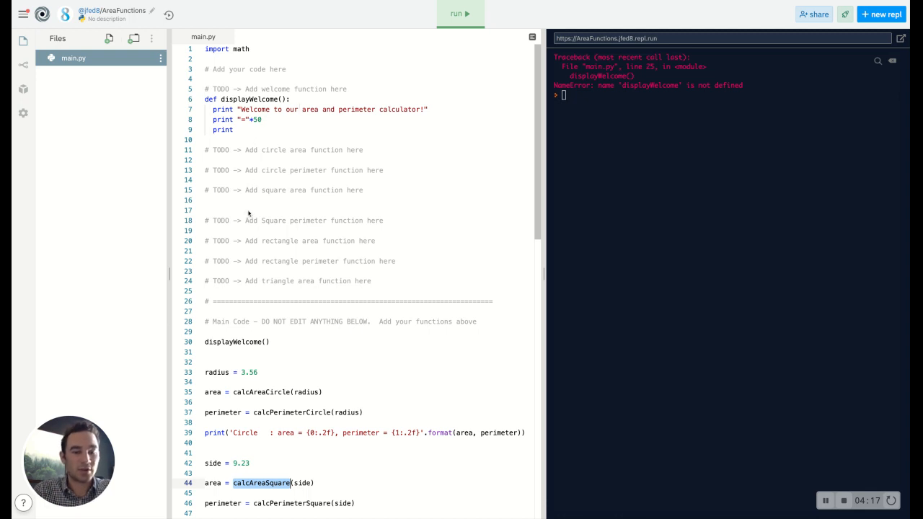
{"action": "mouse_move", "coordinate": [242, 202]}
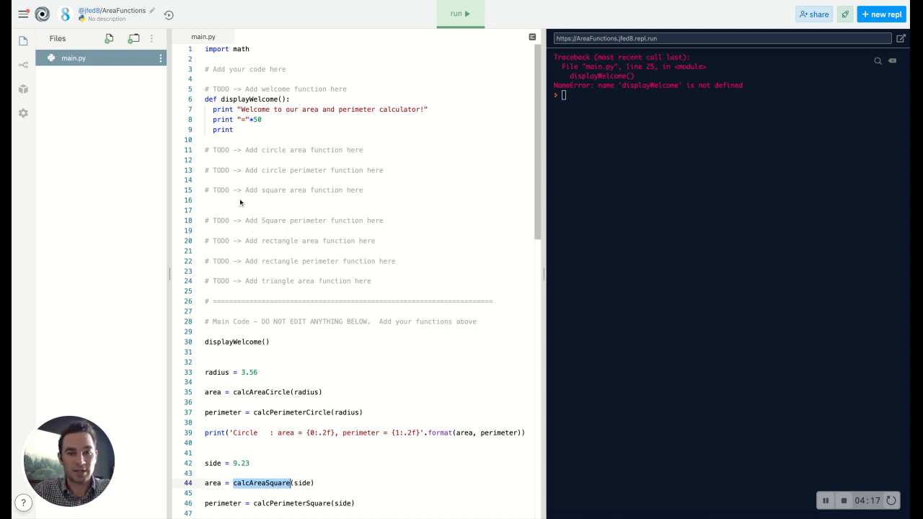
{"action": "mouse_move", "coordinate": [219, 208]}
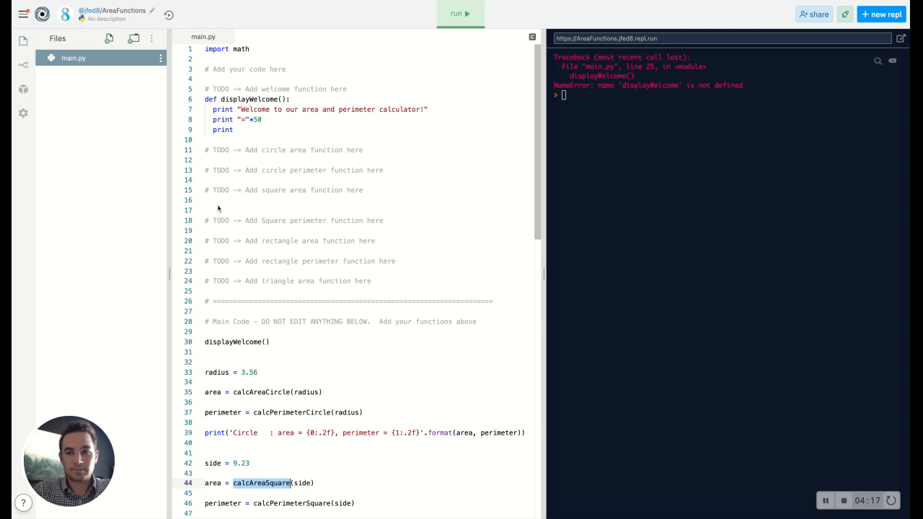
{"action": "mouse_move", "coordinate": [646, 385]}
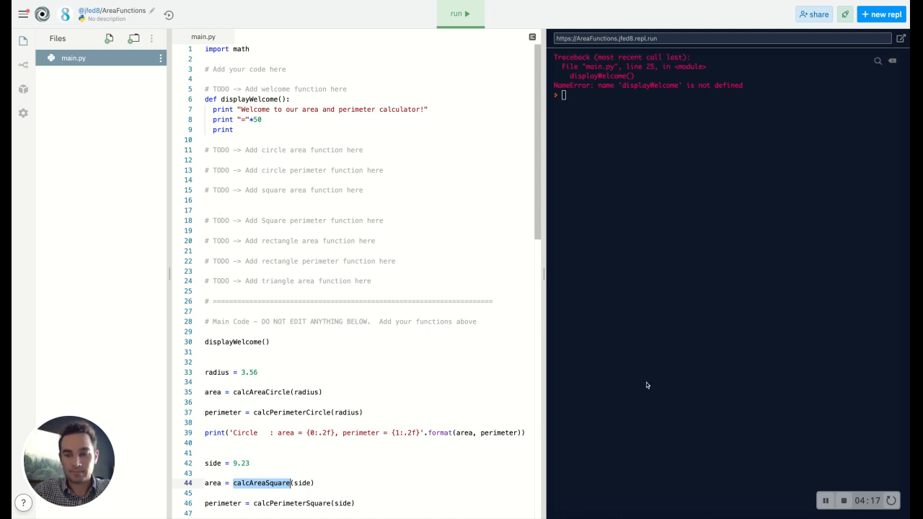
{"action": "mouse_move", "coordinate": [290, 199]}
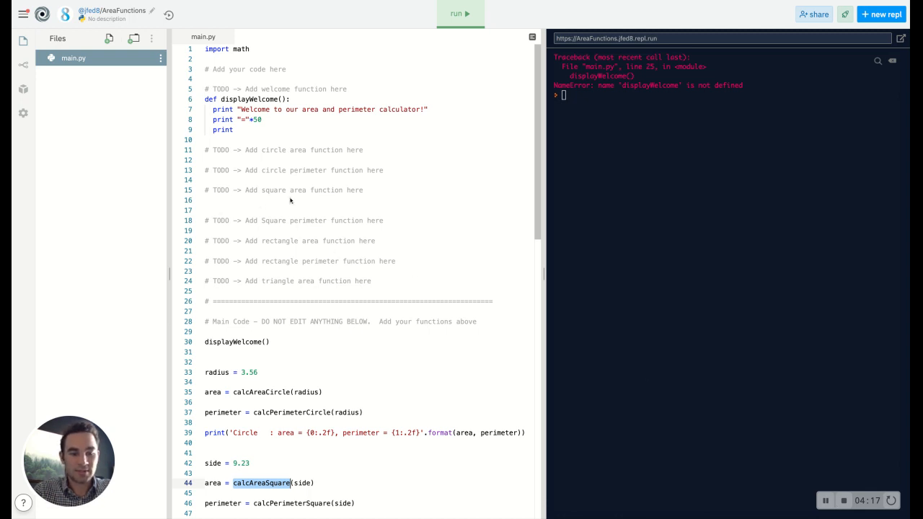
{"action": "mouse_move", "coordinate": [363, 196]}
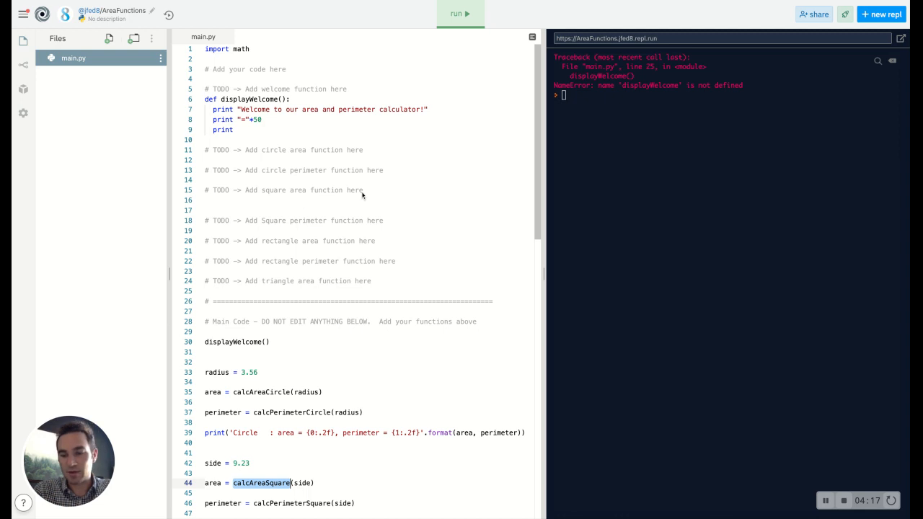
{"action": "mouse_move", "coordinate": [234, 199]}
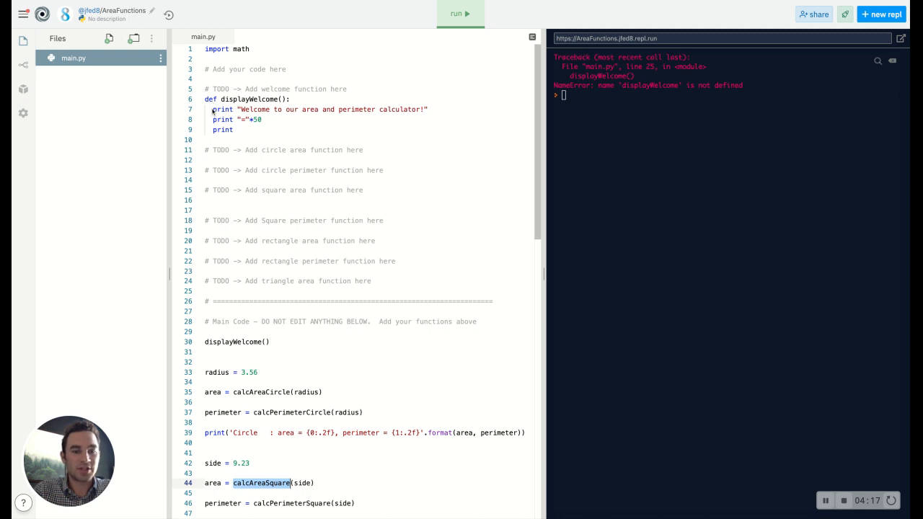
{"action": "mouse_move", "coordinate": [208, 134]}
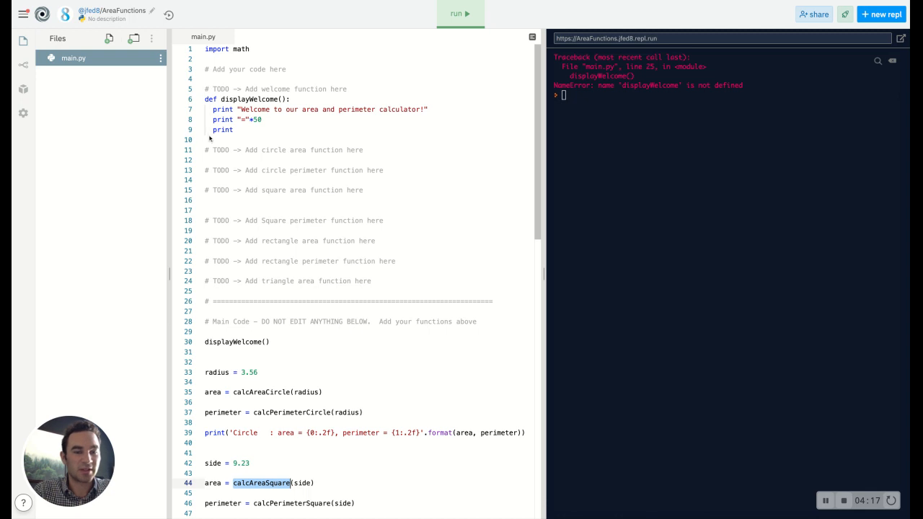
{"action": "mouse_move", "coordinate": [206, 109]}
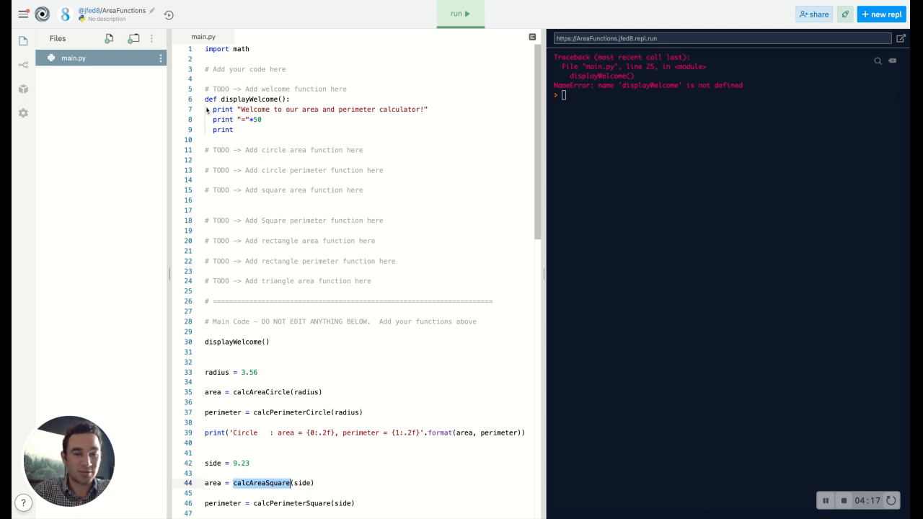
{"action": "mouse_move", "coordinate": [193, 119]}
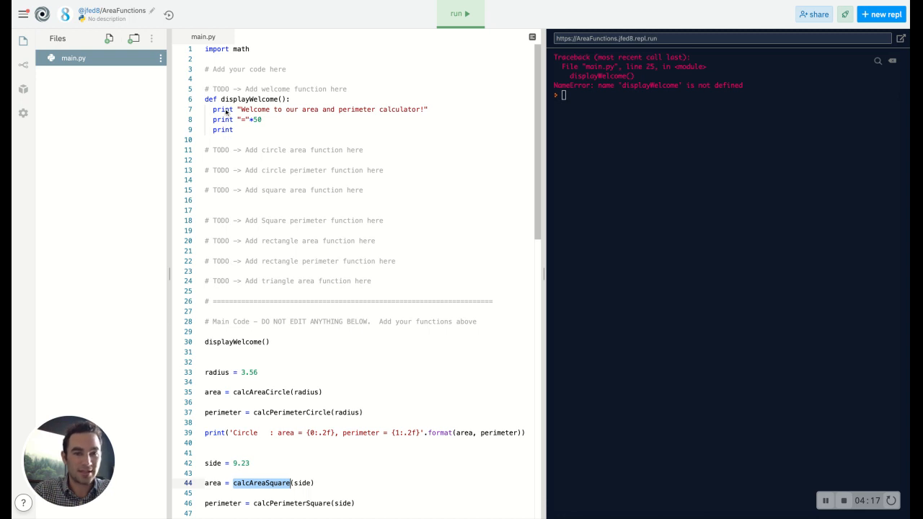
{"action": "mouse_move", "coordinate": [203, 104]}
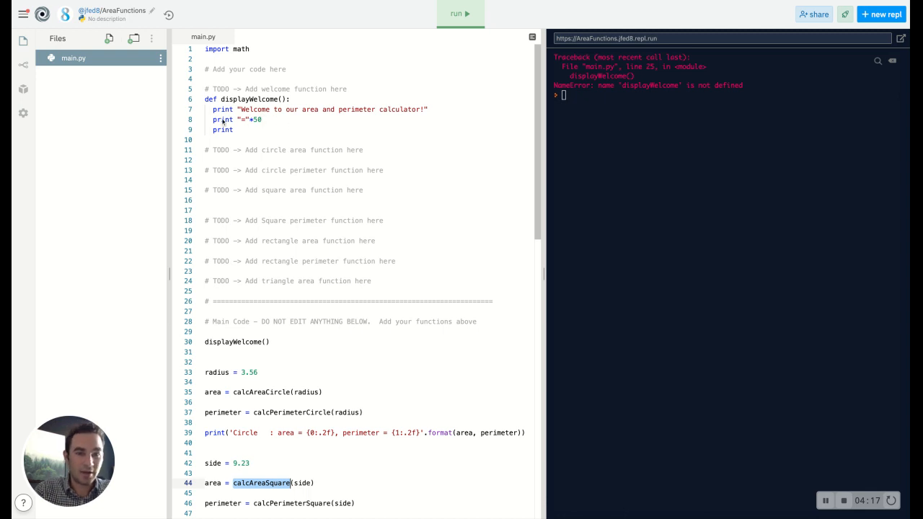
{"action": "mouse_move", "coordinate": [244, 141]}
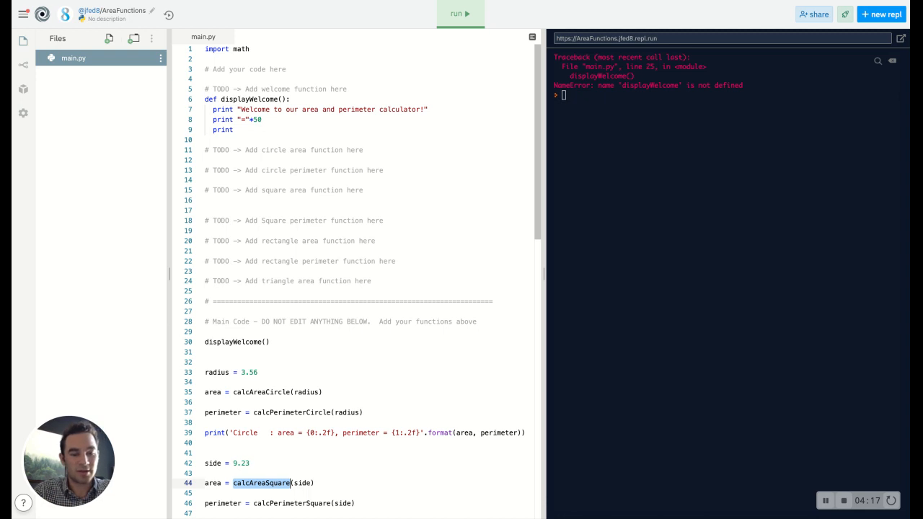
{"action": "mouse_move", "coordinate": [311, 331]}
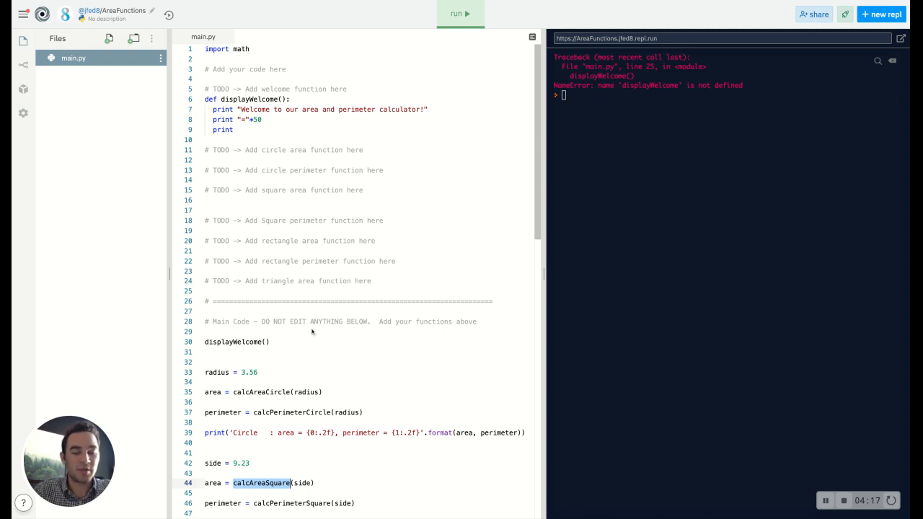
{"action": "mouse_move", "coordinate": [269, 351]}
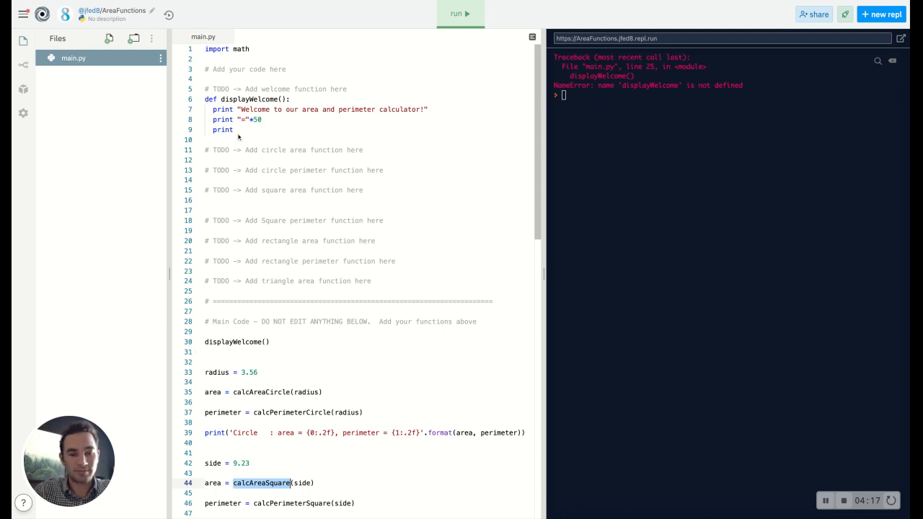
{"action": "mouse_move", "coordinate": [553, 107]}
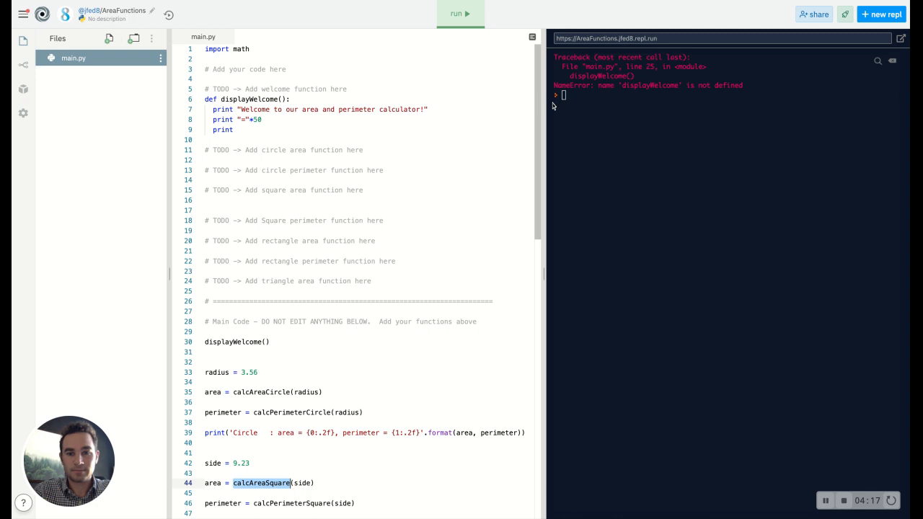
{"action": "mouse_move", "coordinate": [238, 205]}
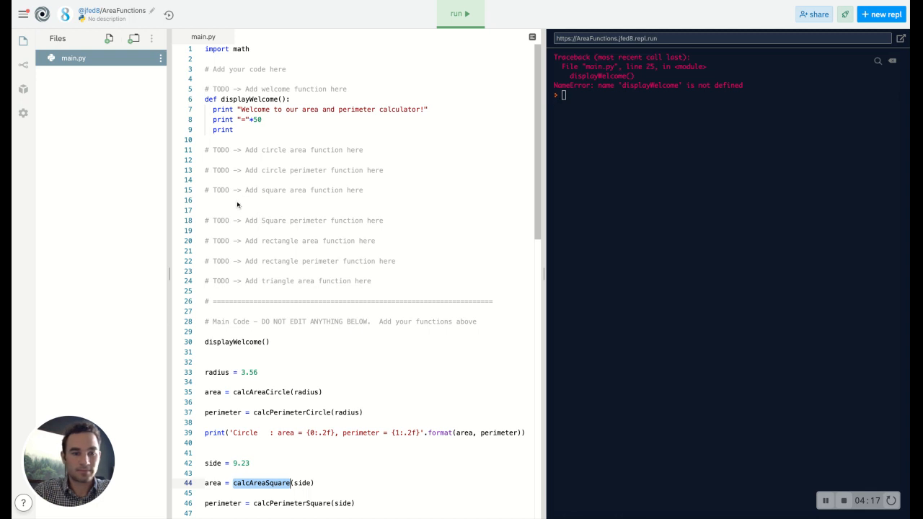
{"action": "mouse_move", "coordinate": [646, 421]}
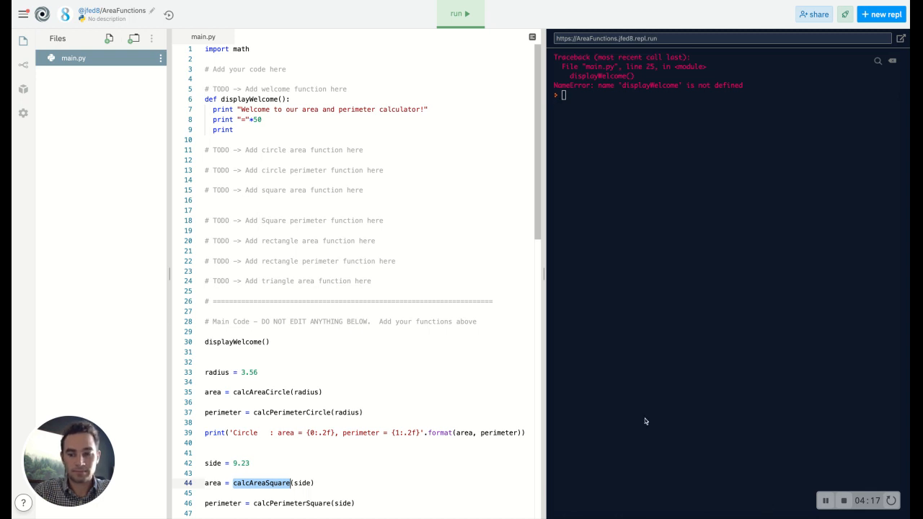
{"action": "mouse_move", "coordinate": [238, 199]}
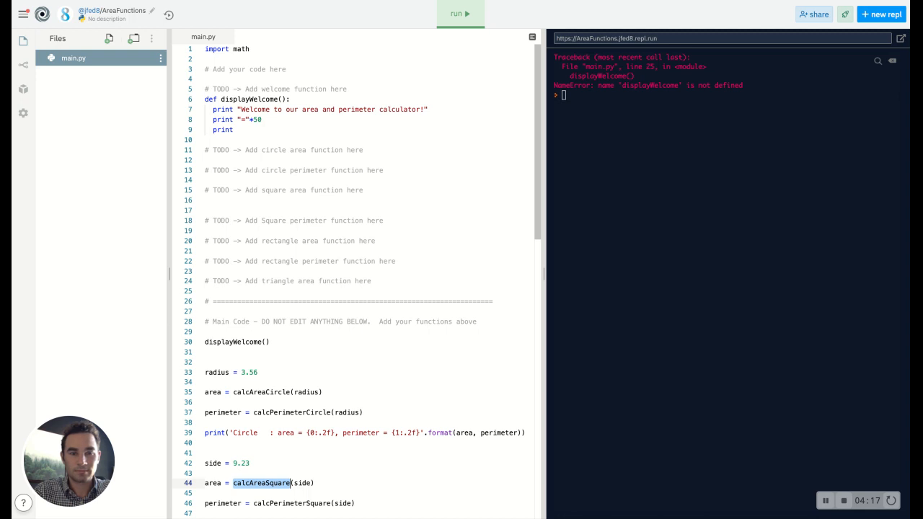
{"action": "mouse_move", "coordinate": [594, 401]}
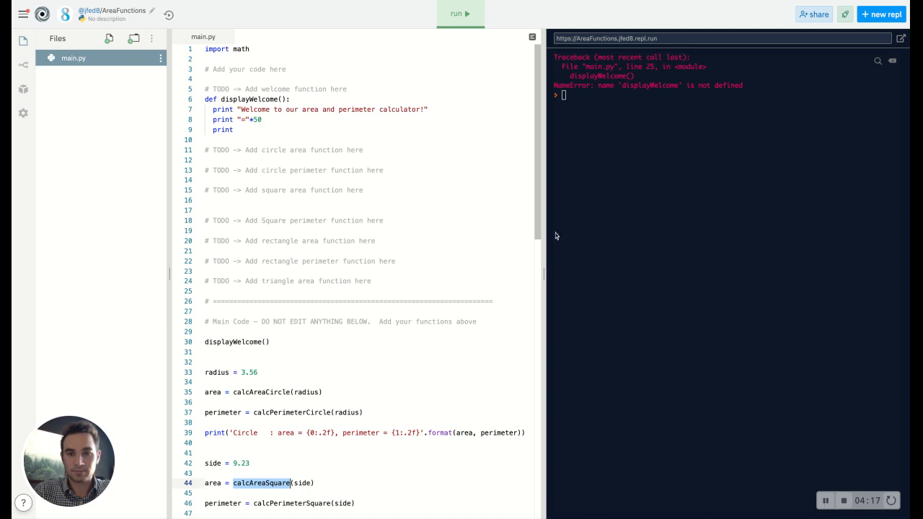
{"action": "mouse_move", "coordinate": [285, 143]}
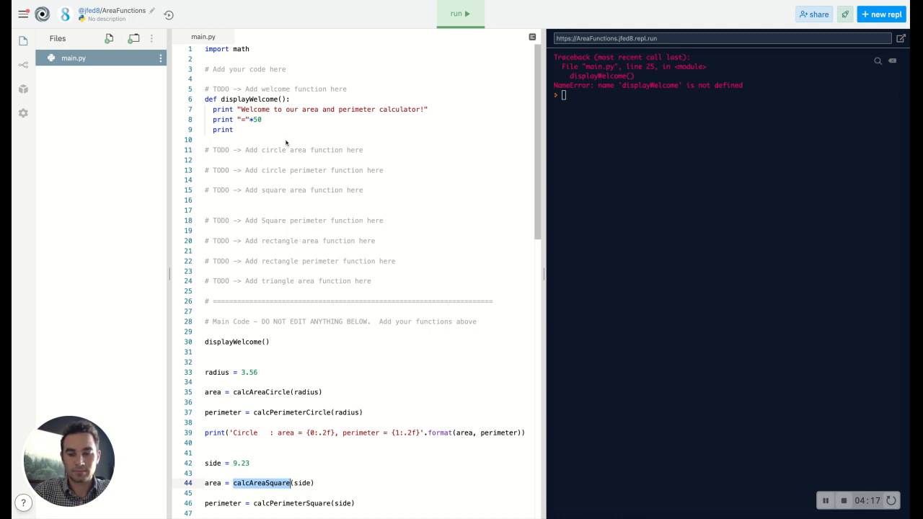
{"action": "mouse_move", "coordinate": [295, 290]}
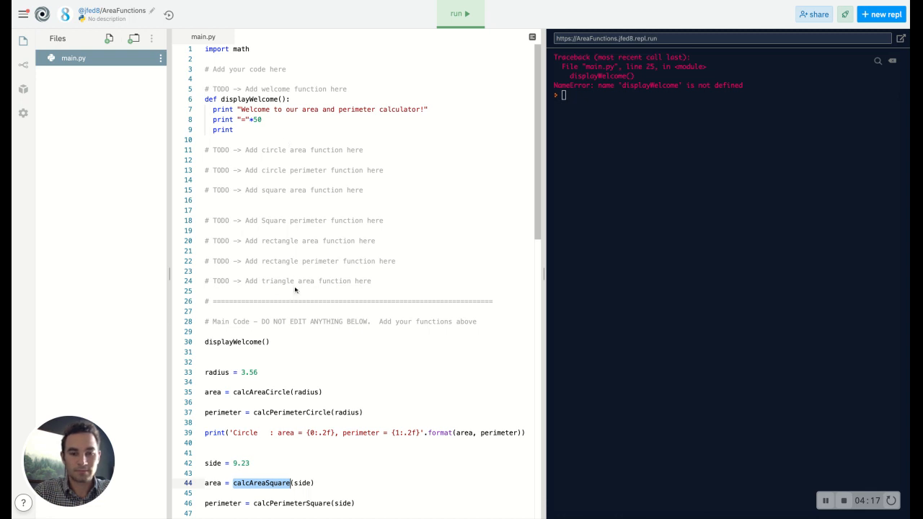
{"action": "mouse_move", "coordinate": [363, 255]}
{"action": "type", "text": "def"}
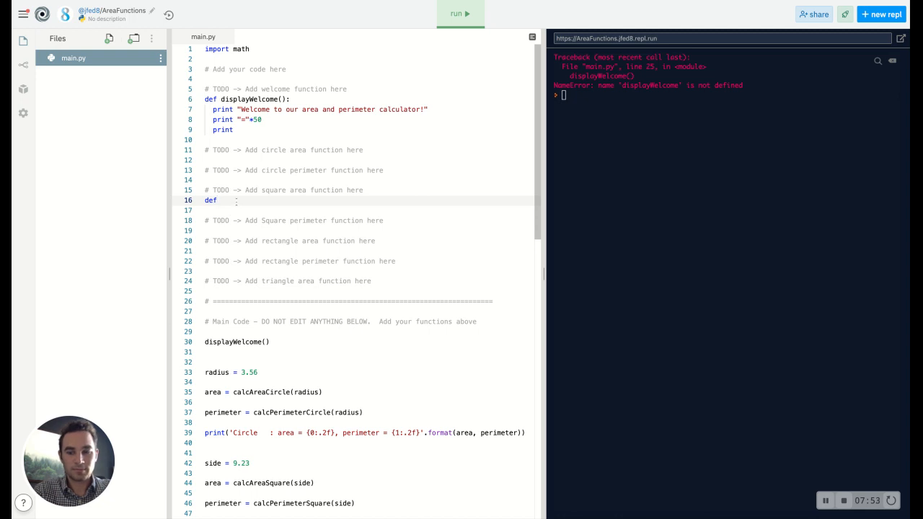
Step: Write def calcAreaSquare(side): with area = side * side and return area
{"action": "type", "text": "calc"}
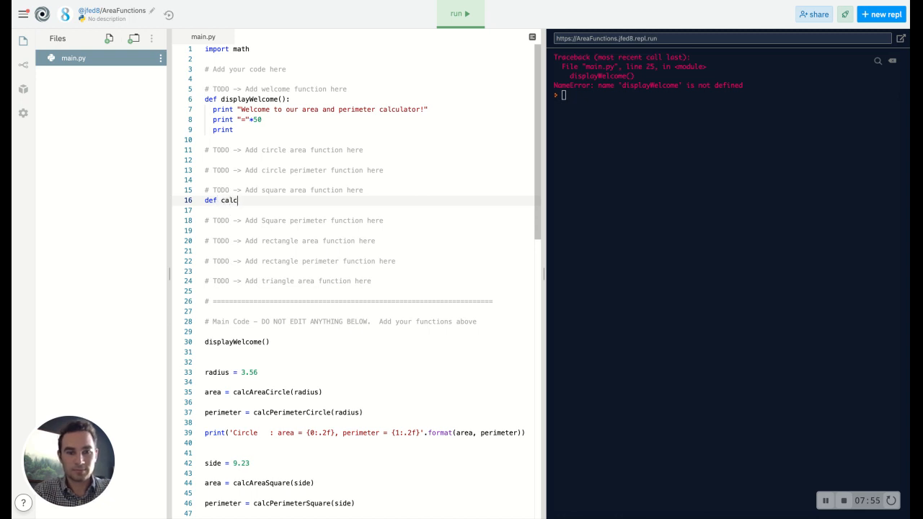
{"action": "type", "text": "Area"}
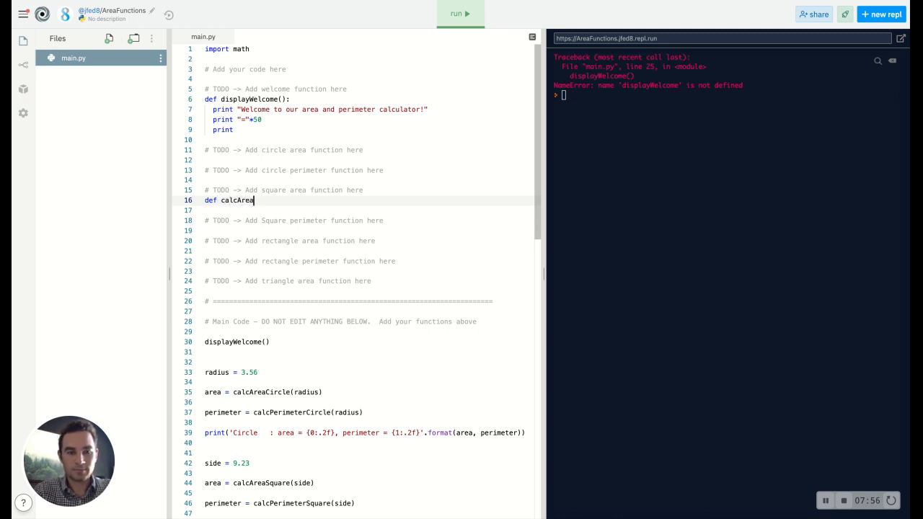
{"action": "type", "text": "Square("}
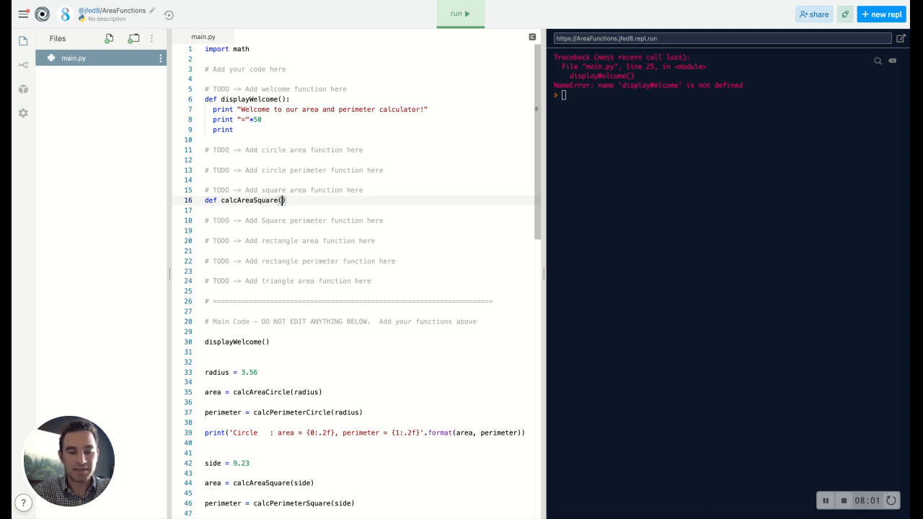
{"action": "type", "text": "side"}
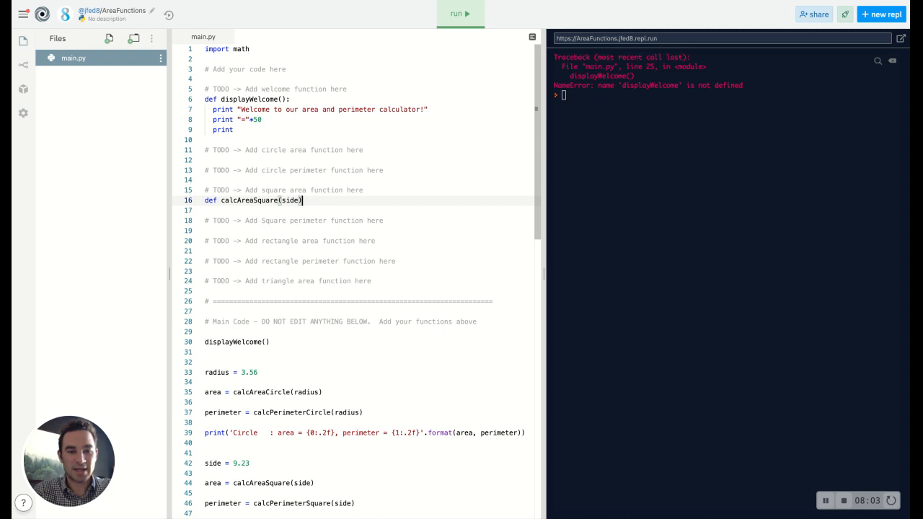
{"action": "type", "text": ":"}
{"action": "key", "text": "enter"}
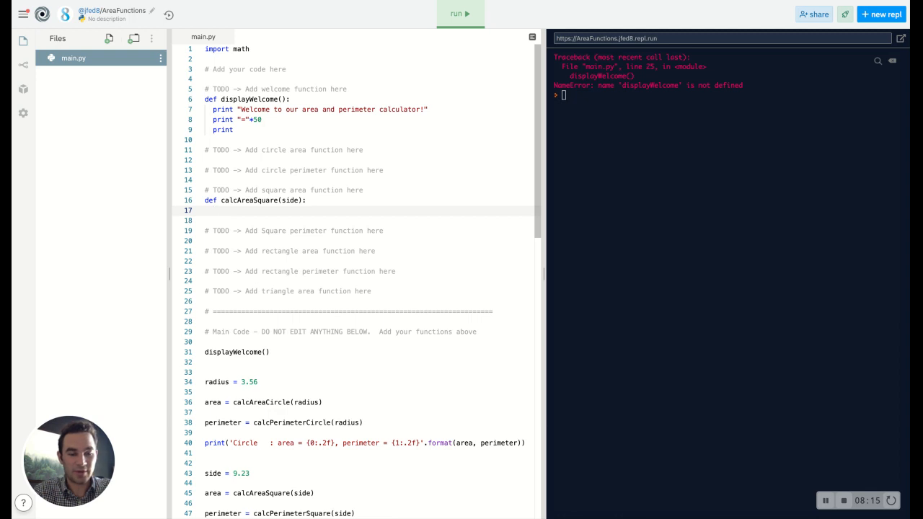
{"action": "type", "text": "area"}
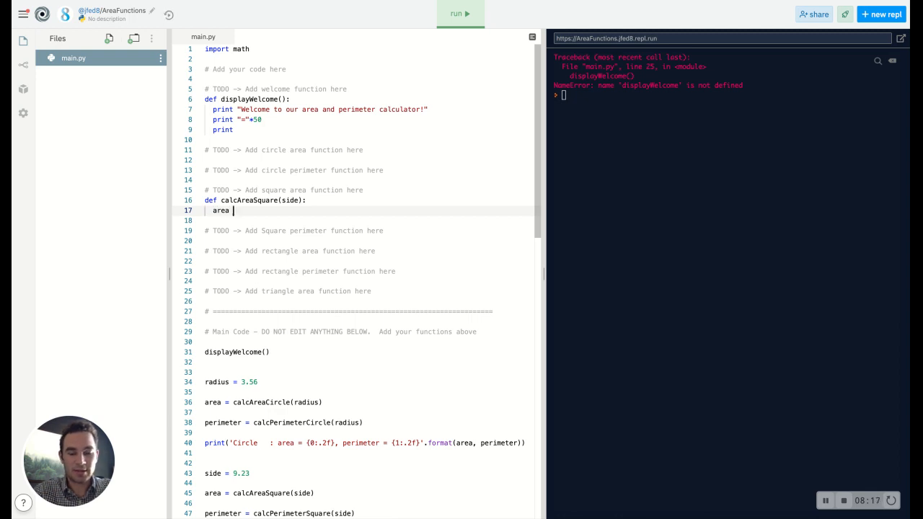
{"action": "type", "text": "= side *"}
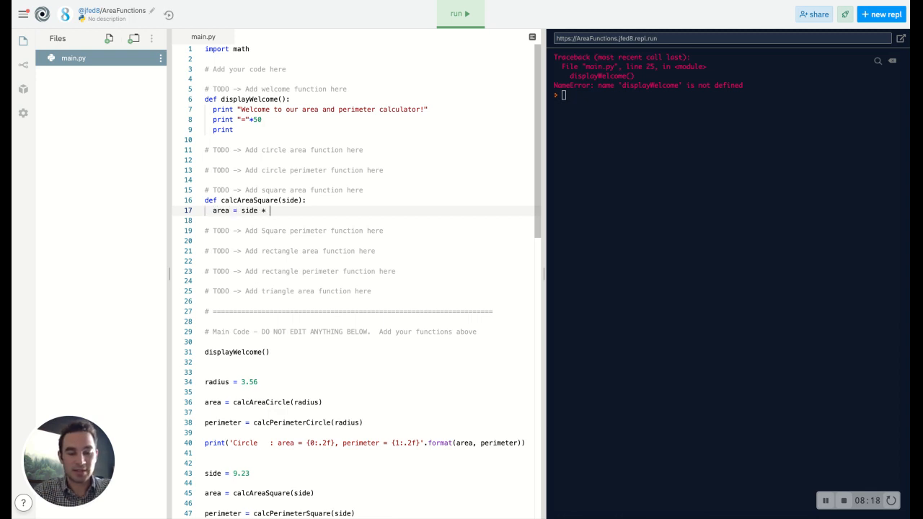
{"action": "type", "text": "side"}
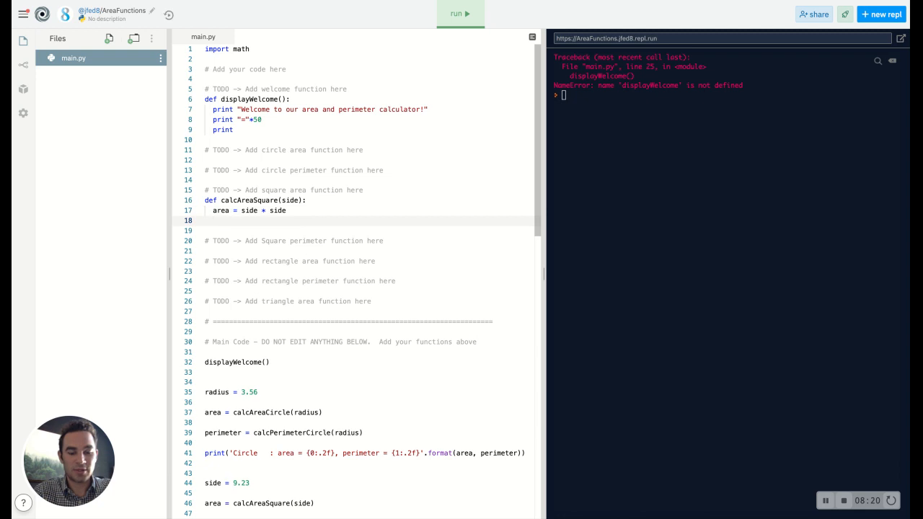
{"action": "type", "text": "return area"}
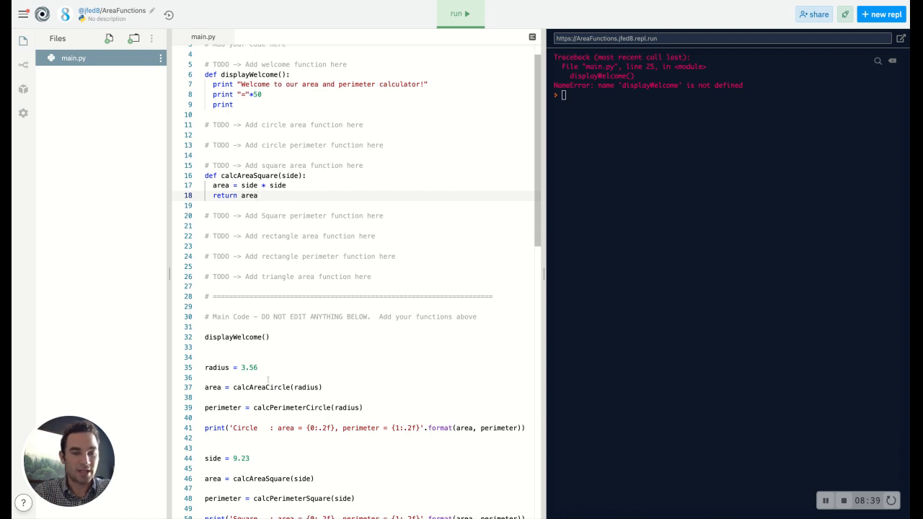
{"action": "mouse_move", "coordinate": [381, 238]}
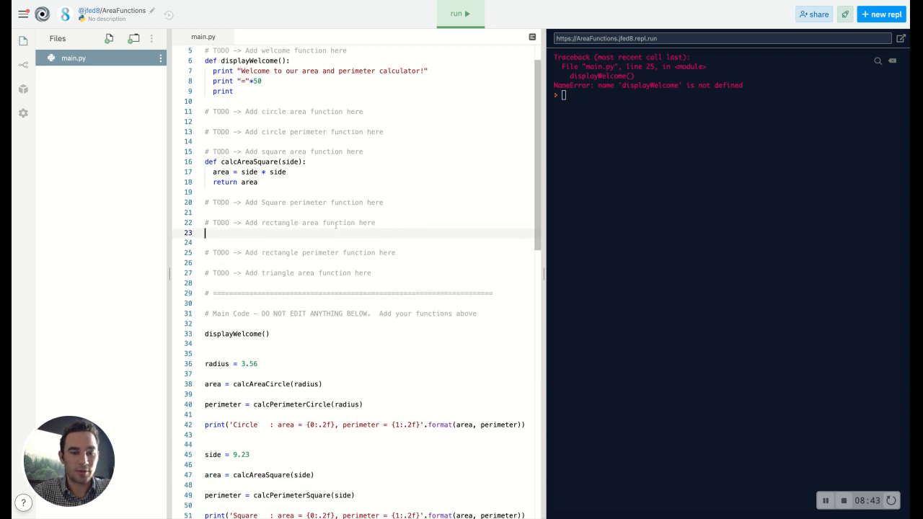
Step: Write def calcAreaRect(width, height): with area = width * height and return area
{"action": "type", "text": "def"}
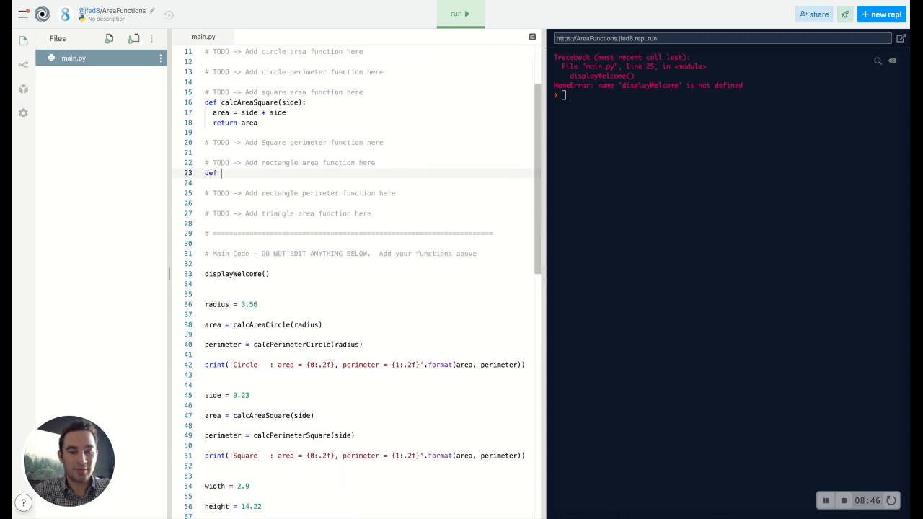
{"action": "type", "text": "calcA"}
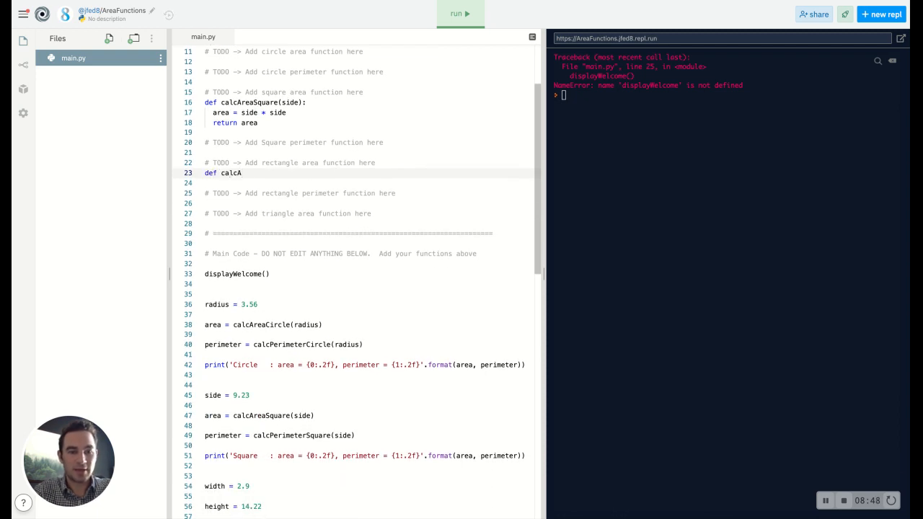
{"action": "type", "text": "reaRect"}
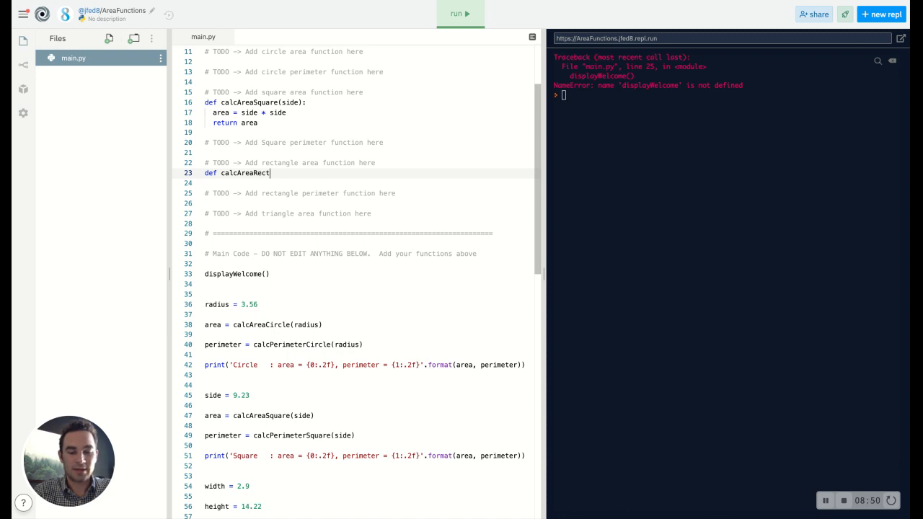
{"action": "type", "text": "()"}
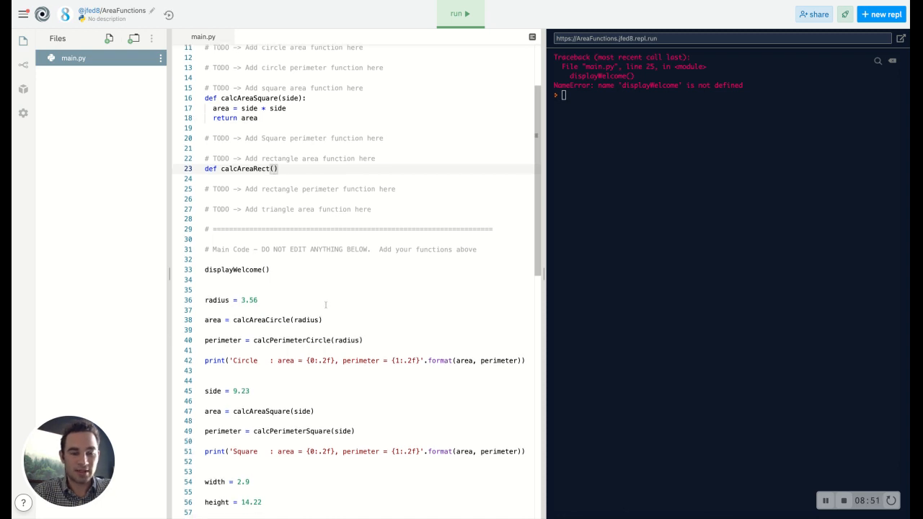
{"action": "scroll", "scroll_direction": "down", "scroll_amount": 3}
{"action": "type", "text": "width, "}
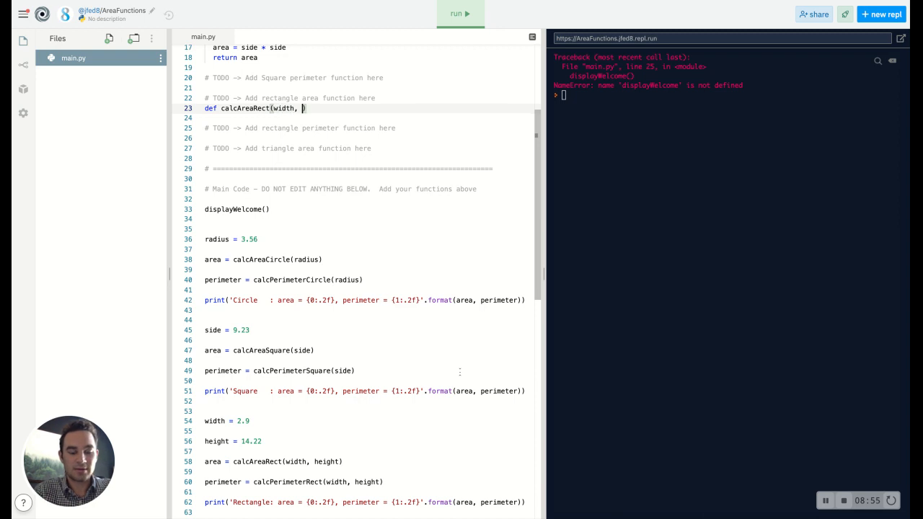
{"action": "type", "text": "height)"}
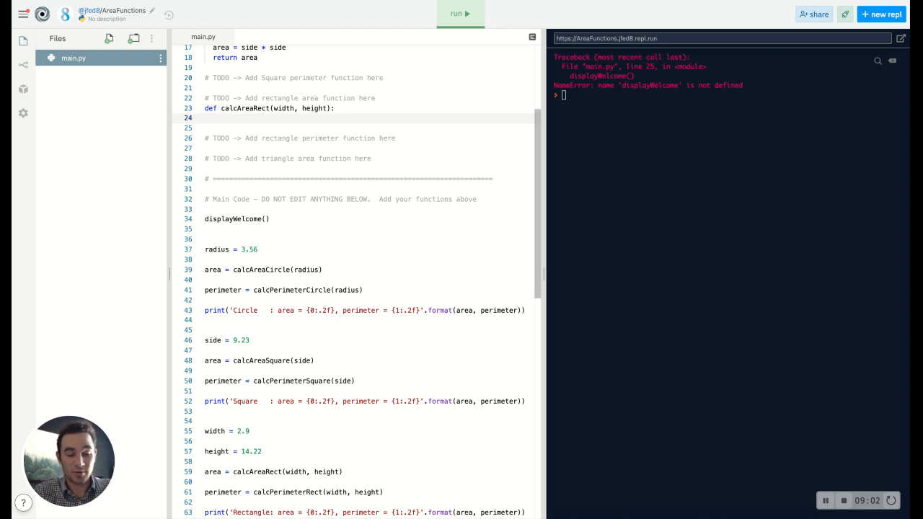
{"action": "type", "text": "area = width *"}
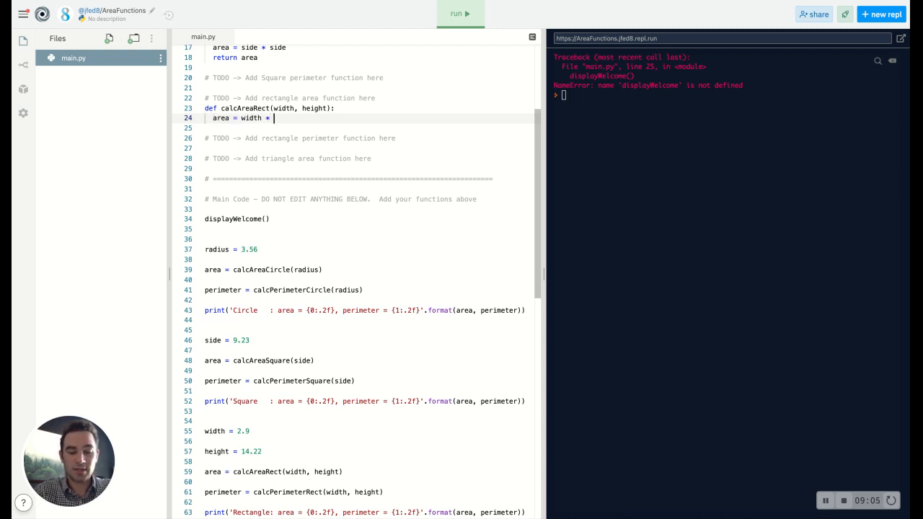
{"action": "type", "text": "height"}
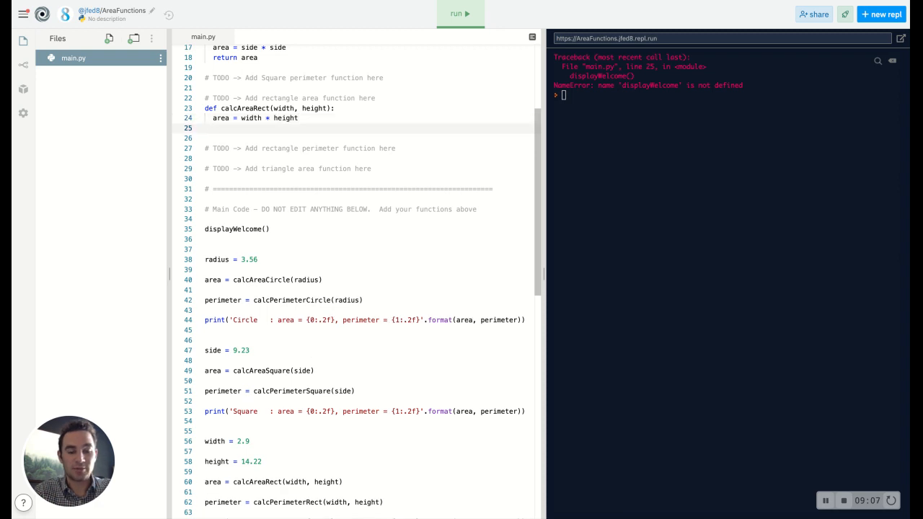
{"action": "type", "text": "return e"}
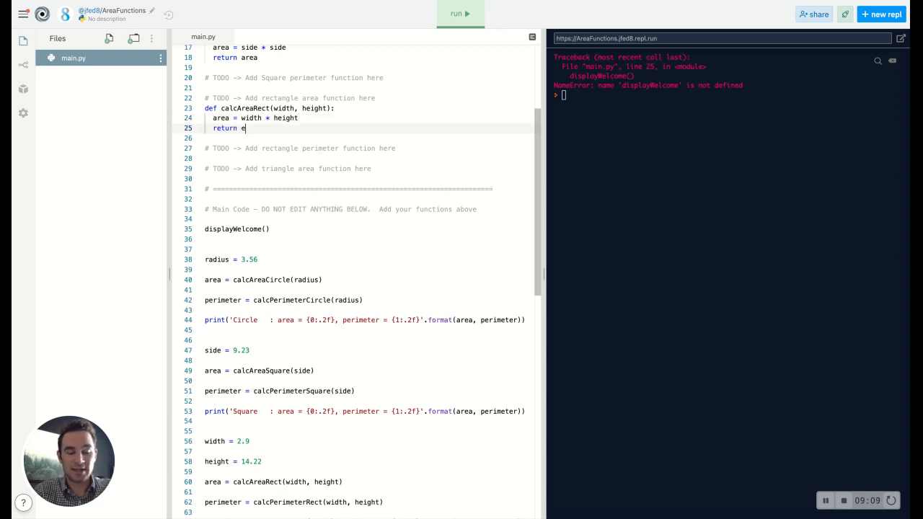
{"action": "type", "text": "rea"}
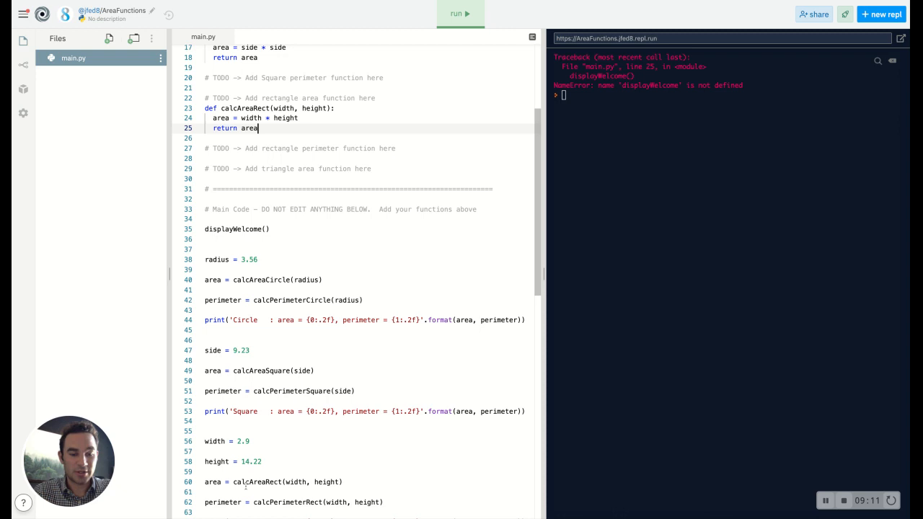
{"action": "scroll", "scroll_direction": "up", "scroll_amount": 3}
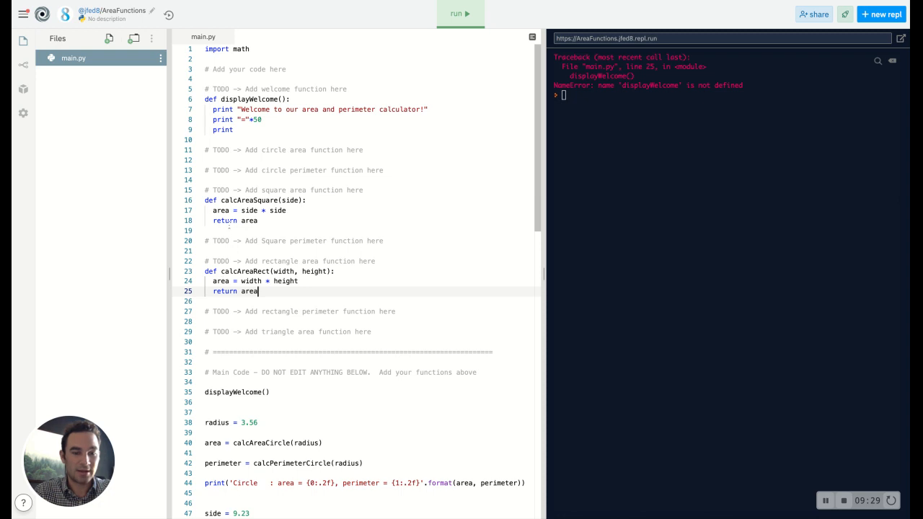
{"action": "scroll", "scroll_direction": "down", "scroll_amount": 3}
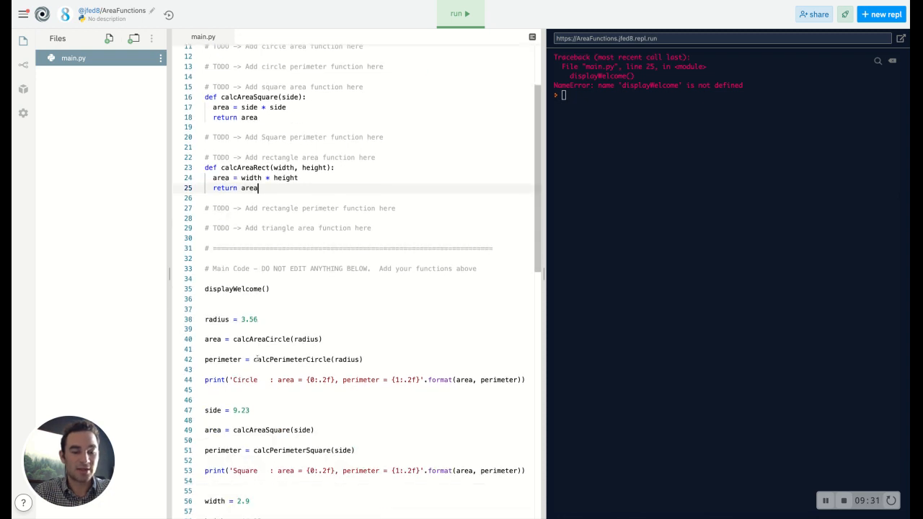
{"action": "scroll", "scroll_direction": "up", "scroll_amount": 3}
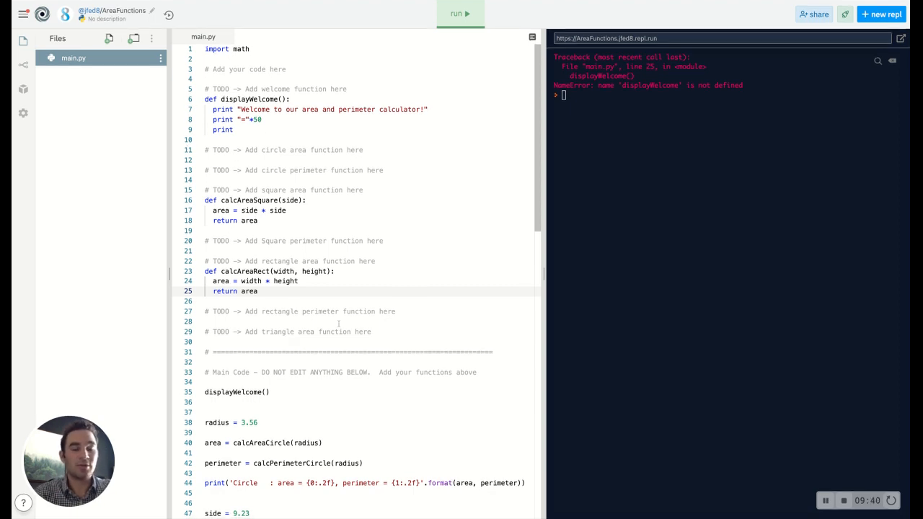
{"action": "left_click", "coordinate": [256, 291]}
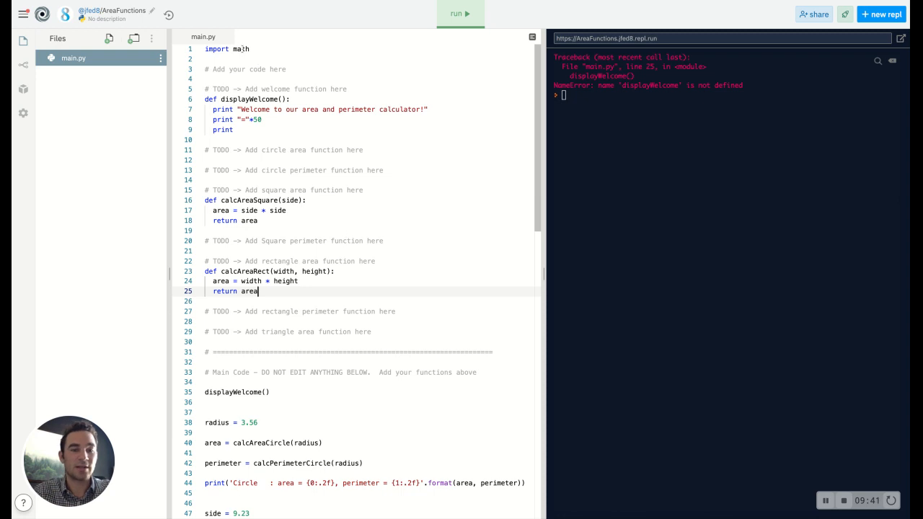
{"action": "left_click", "coordinate": [250, 49]}
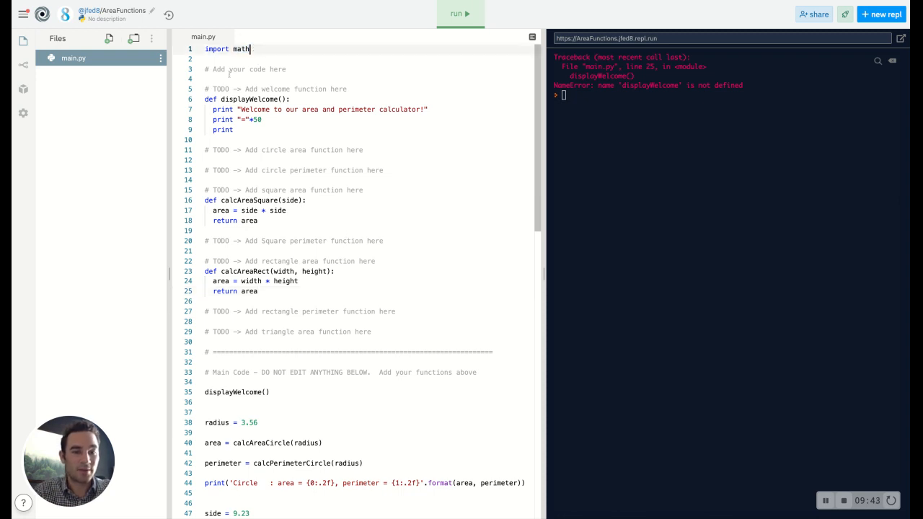